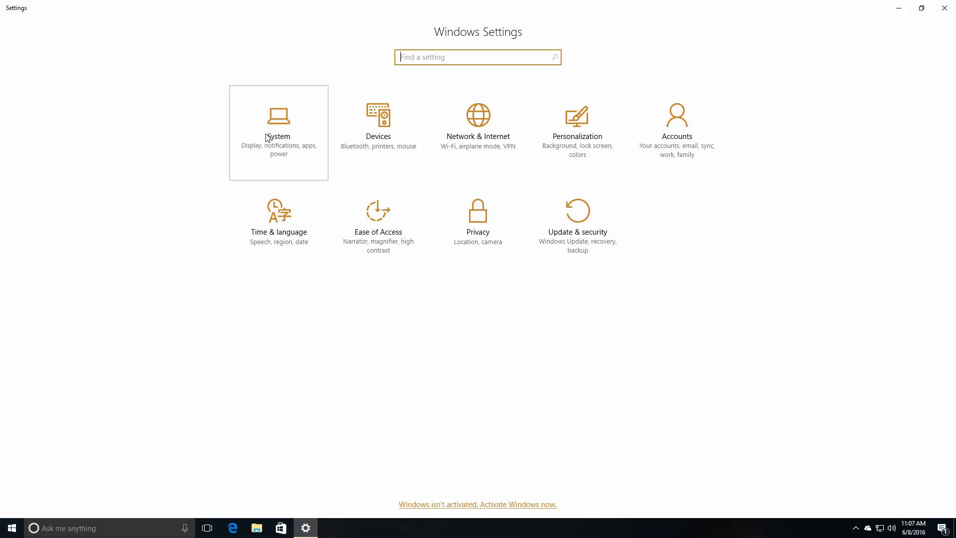
Browse the System section's Display, Default apps and Storage pages
left_click(278, 133)
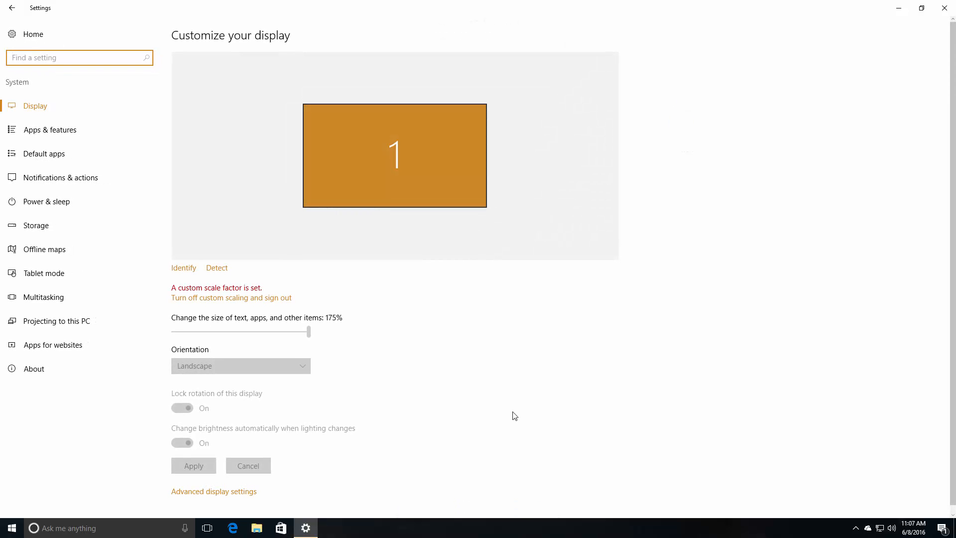
mouse_move(81, 205)
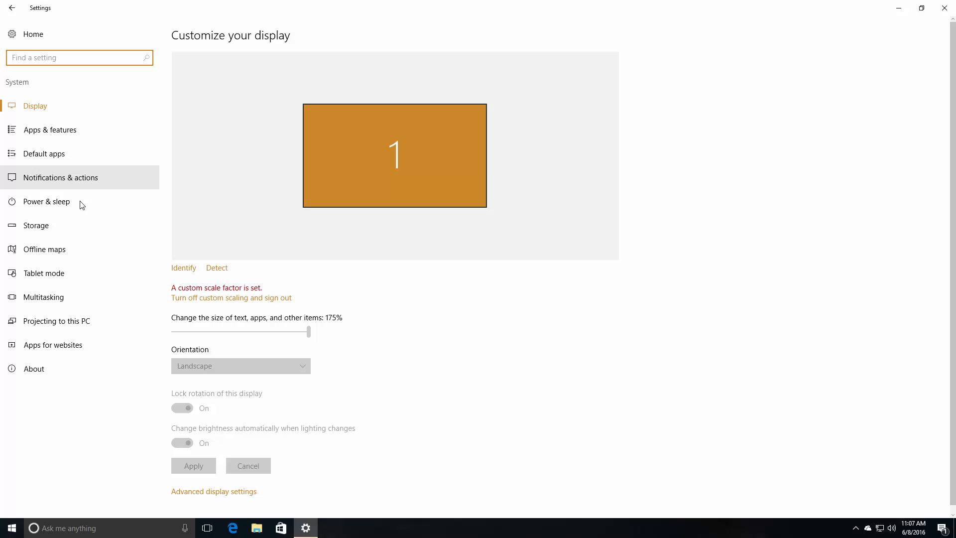
mouse_move(63, 111)
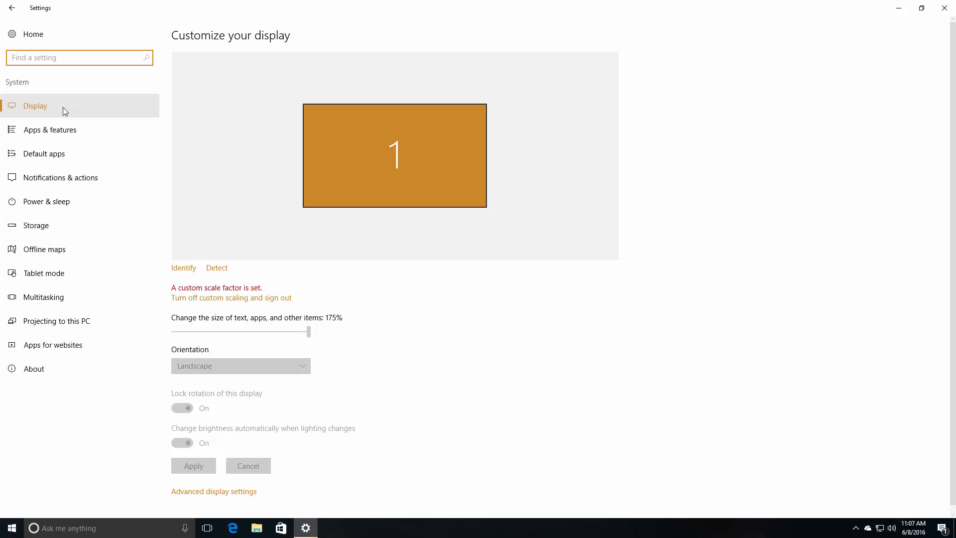
mouse_move(64, 34)
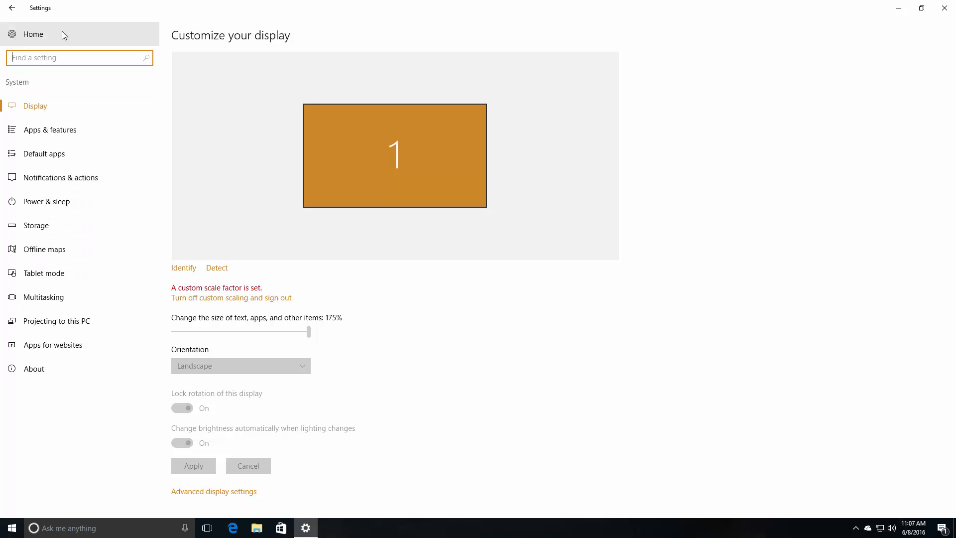
mouse_move(64, 55)
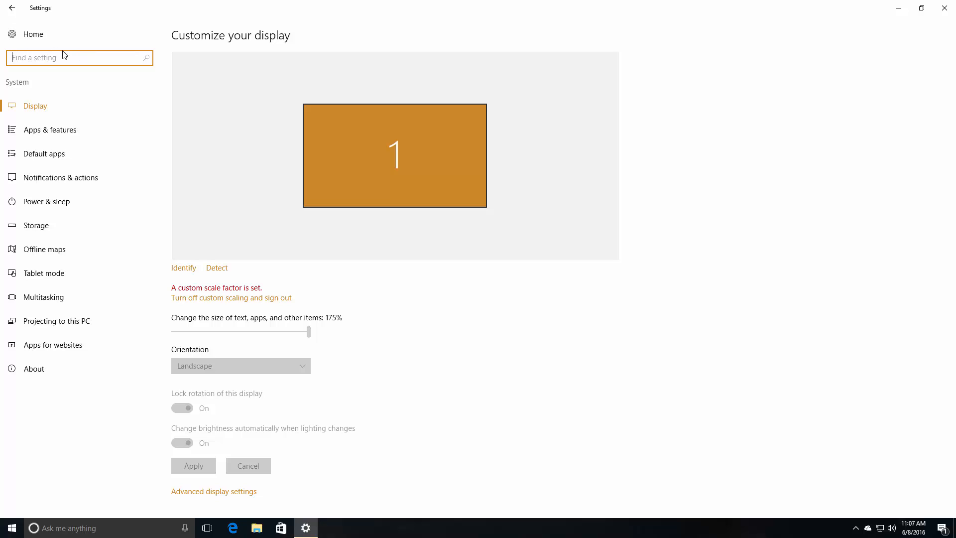
left_click(43, 154)
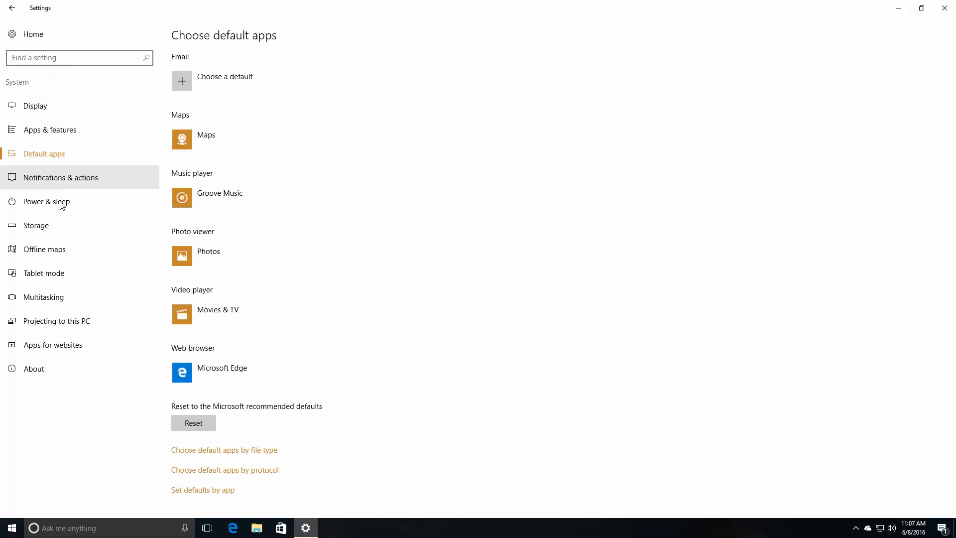
left_click(36, 225)
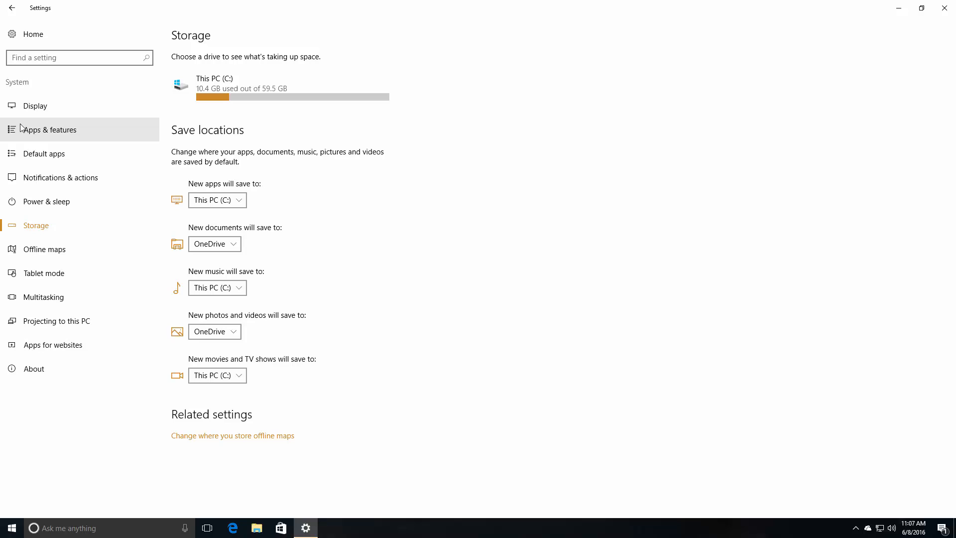
mouse_move(85, 230)
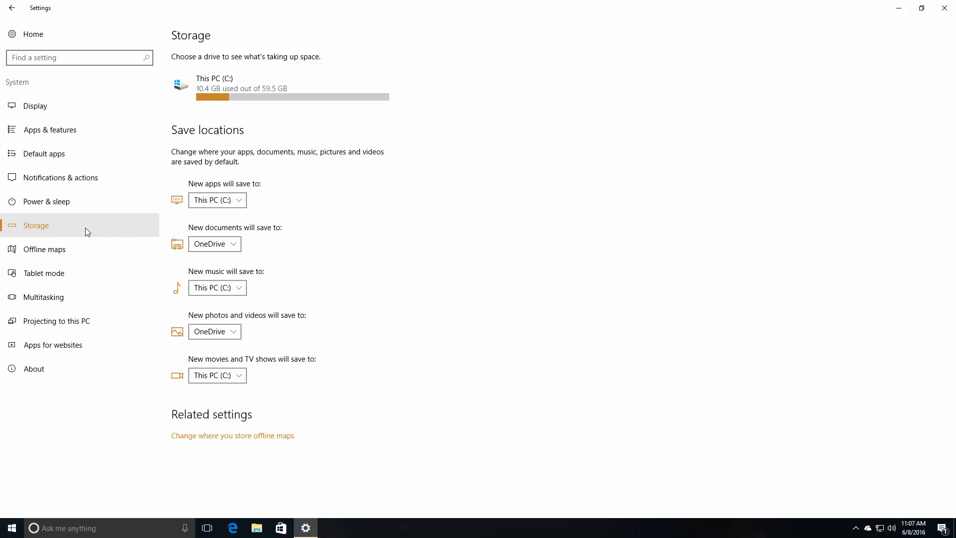
left_click(43, 153)
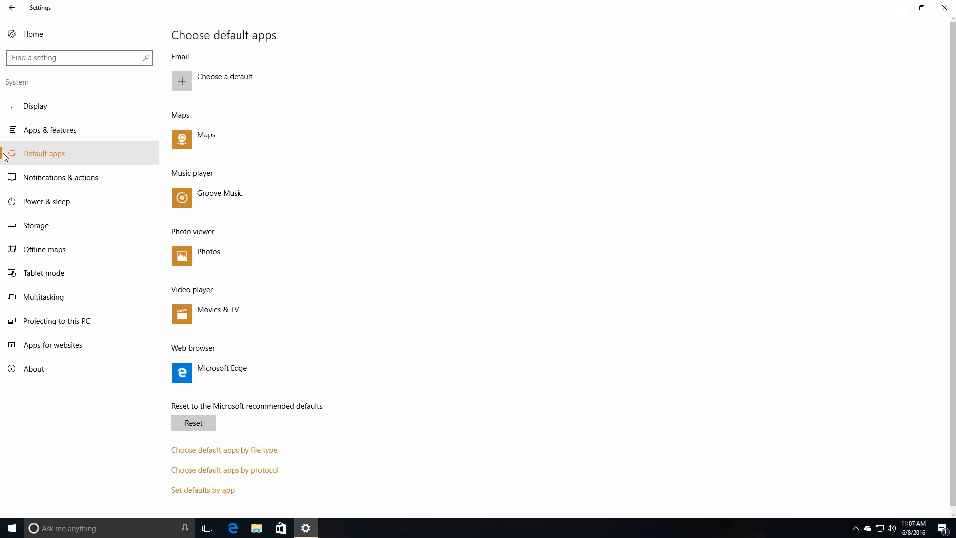
mouse_move(108, 246)
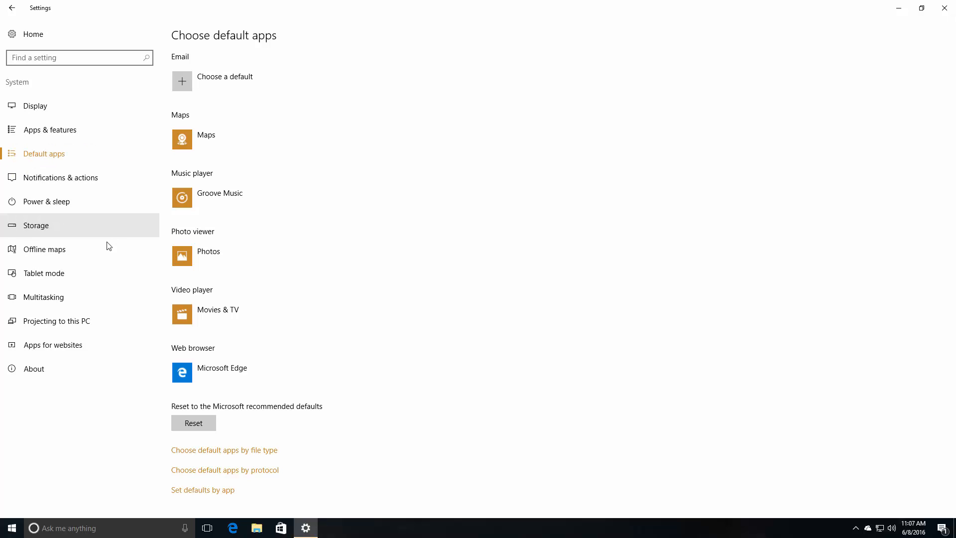
Show the Offline maps page with map download, storage location and update options
left_click(46, 249)
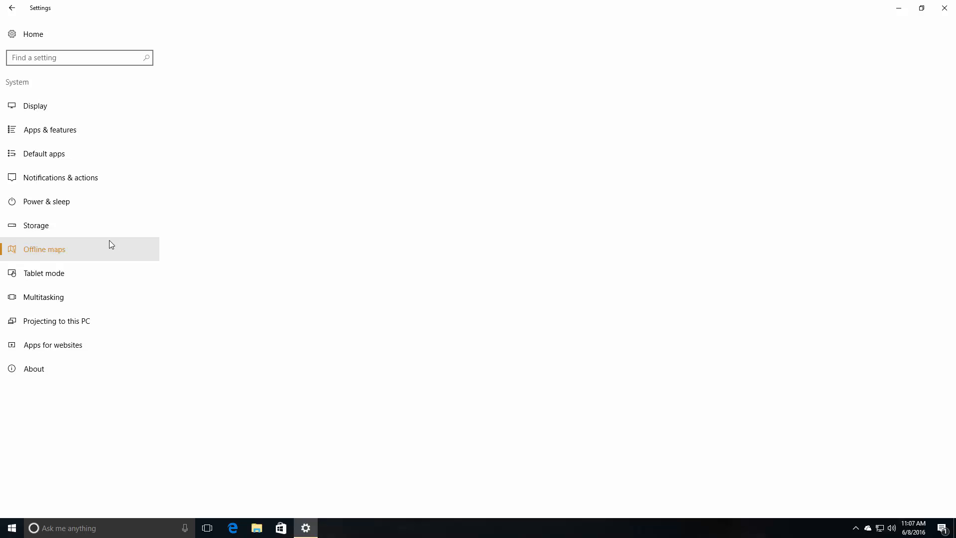
left_click(44, 249)
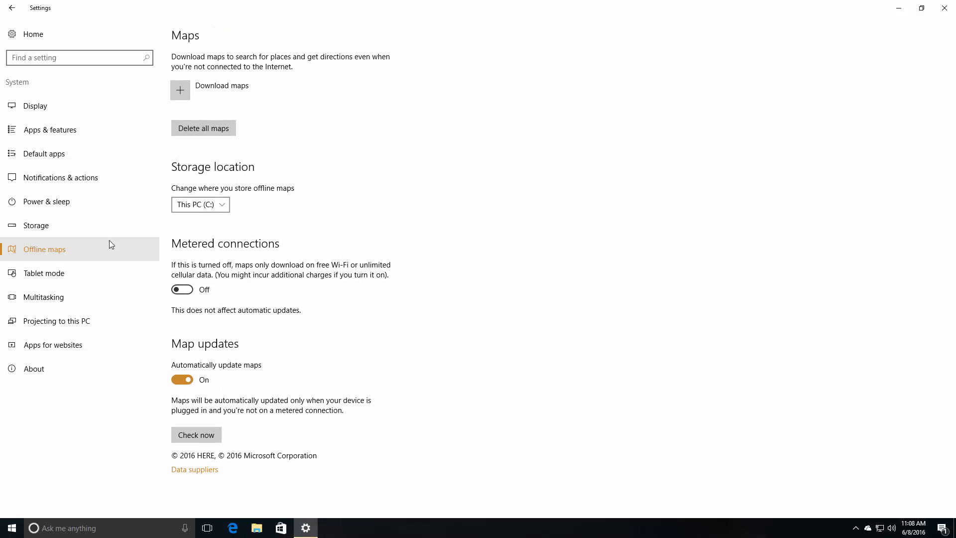
View Update & security's For developers and Recovery pages, then return to the Settings home page
left_click(11, 8)
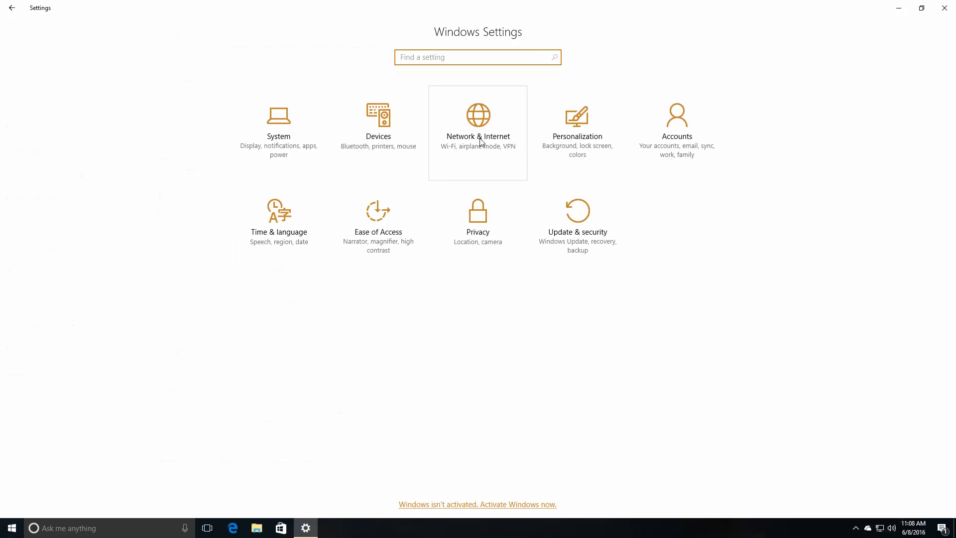
mouse_move(584, 143)
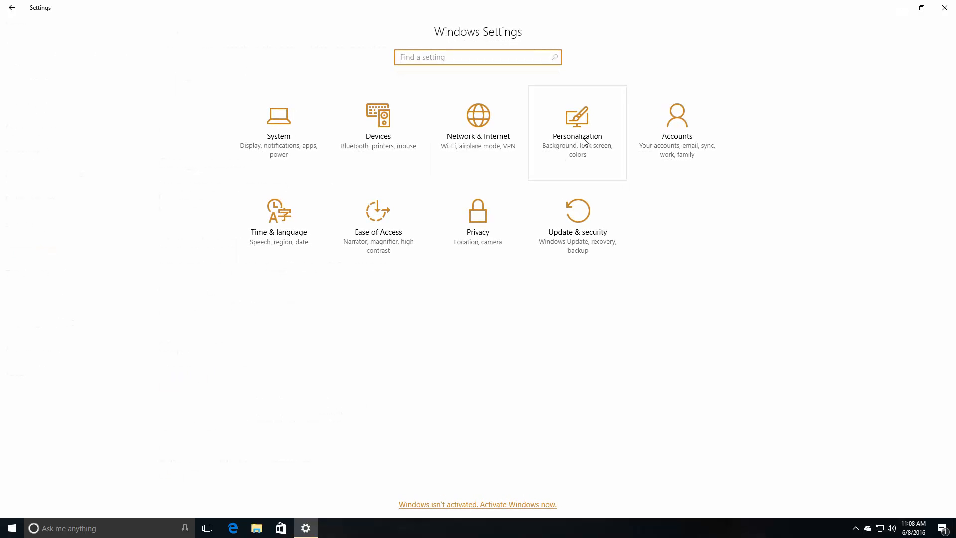
left_click(577, 215)
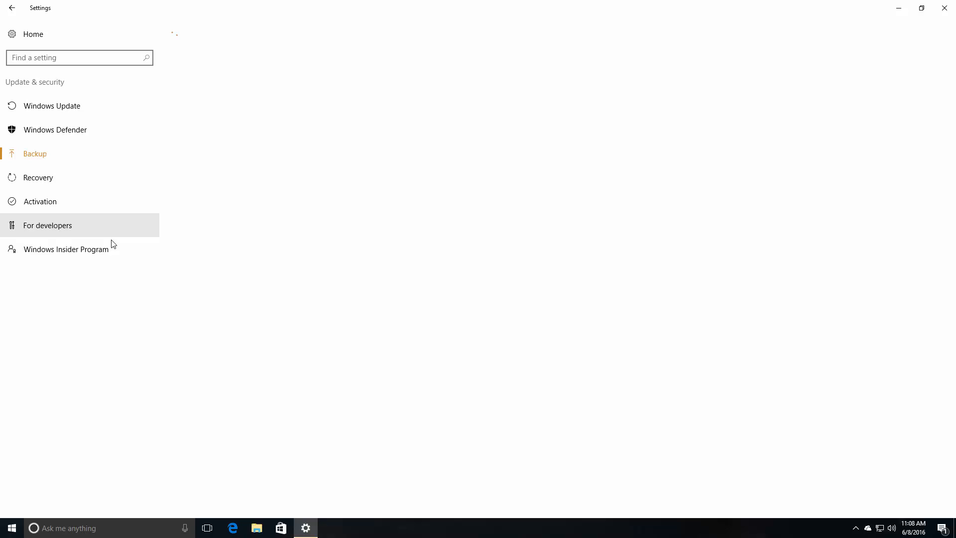
left_click(48, 225)
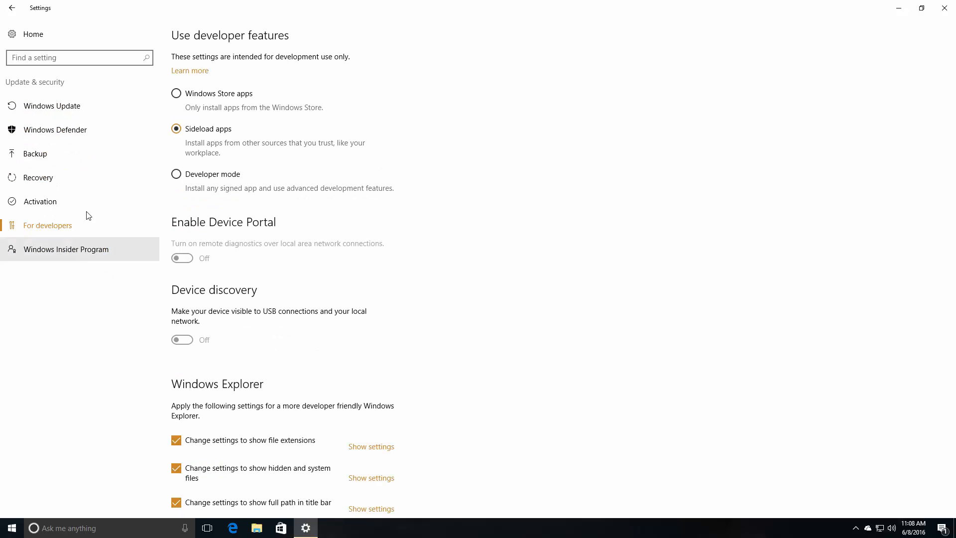
left_click(38, 177)
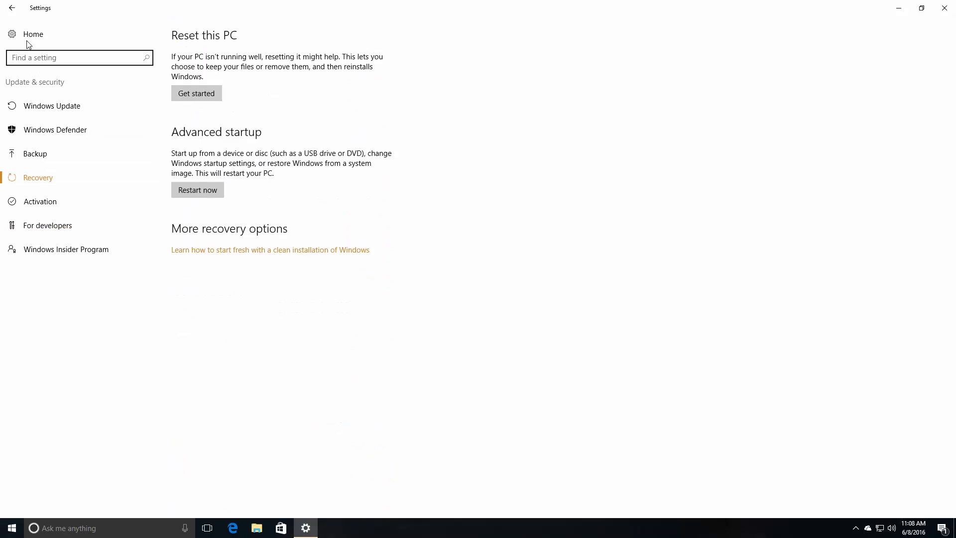
left_click(33, 33)
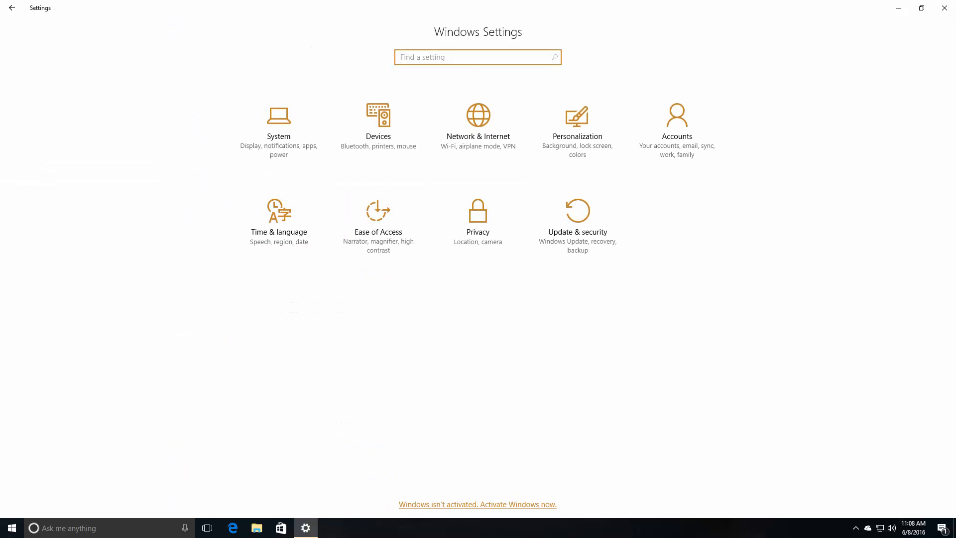
mouse_move(924, 534)
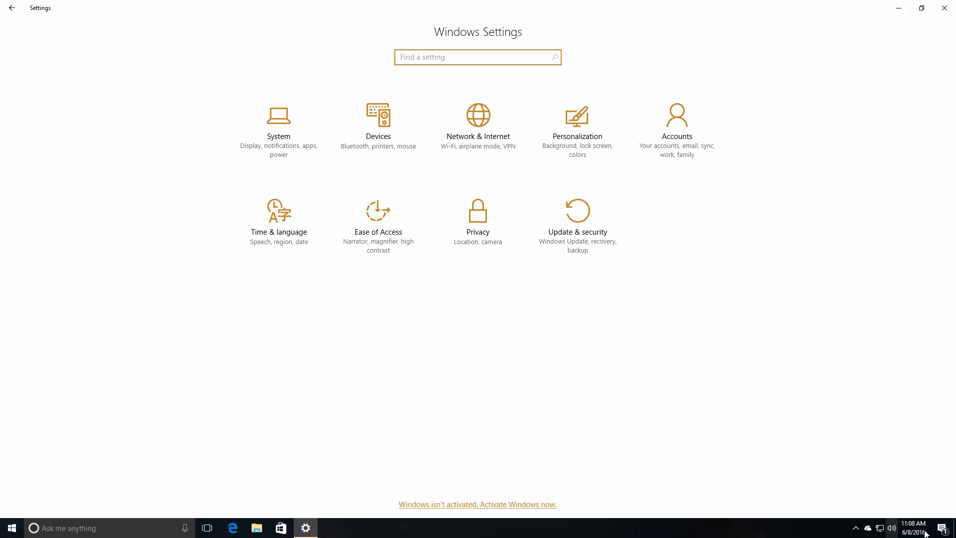
Show the Action Center with its full set of expanded quick action tiles
left_click(943, 528)
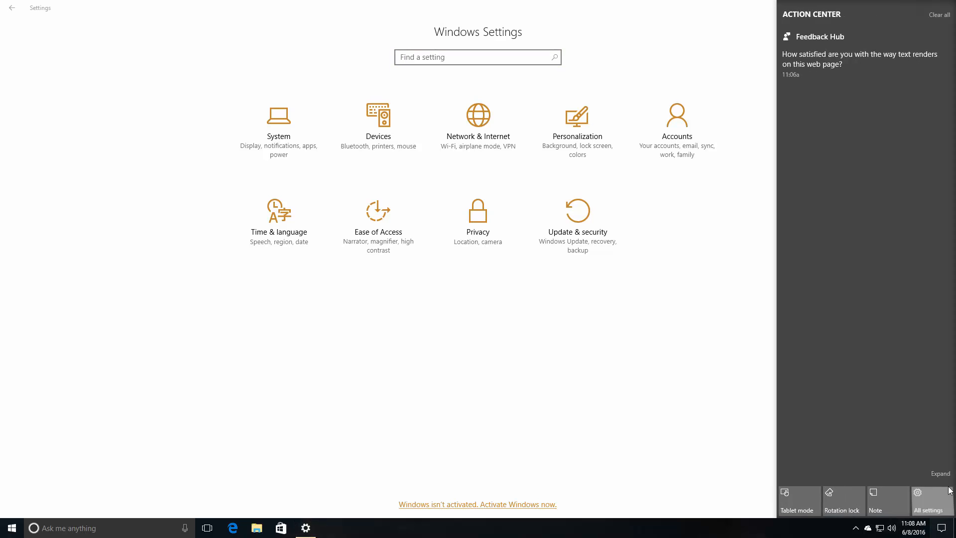
left_click(941, 474)
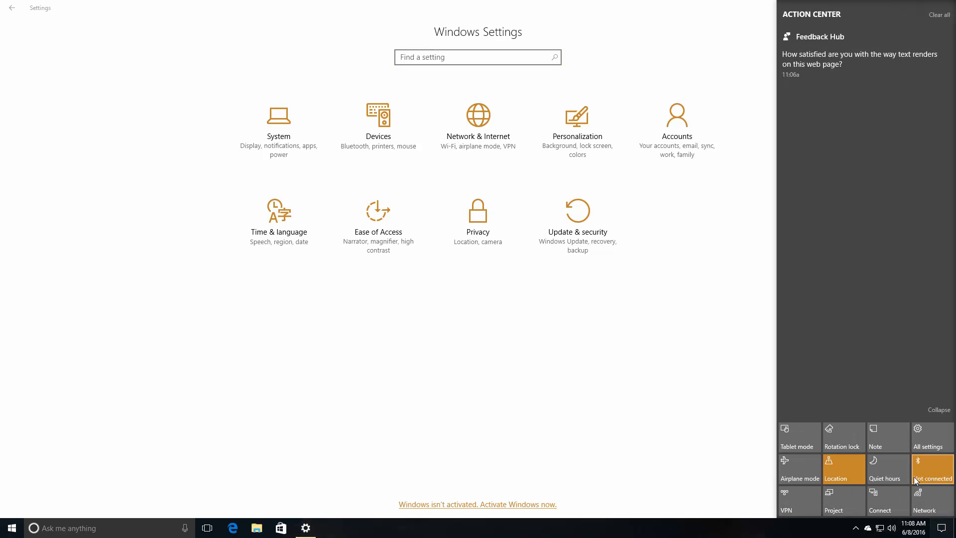
mouse_move(927, 503)
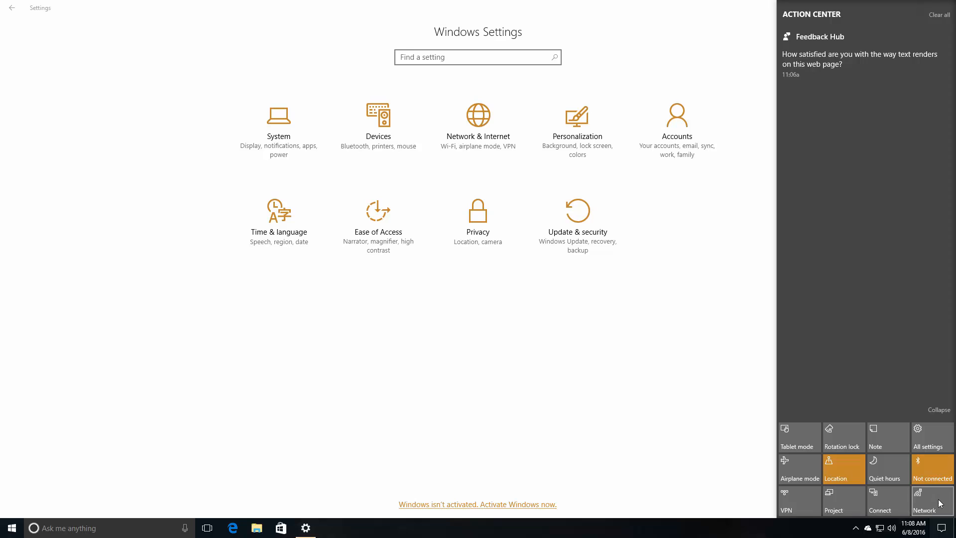
mouse_move(933, 508)
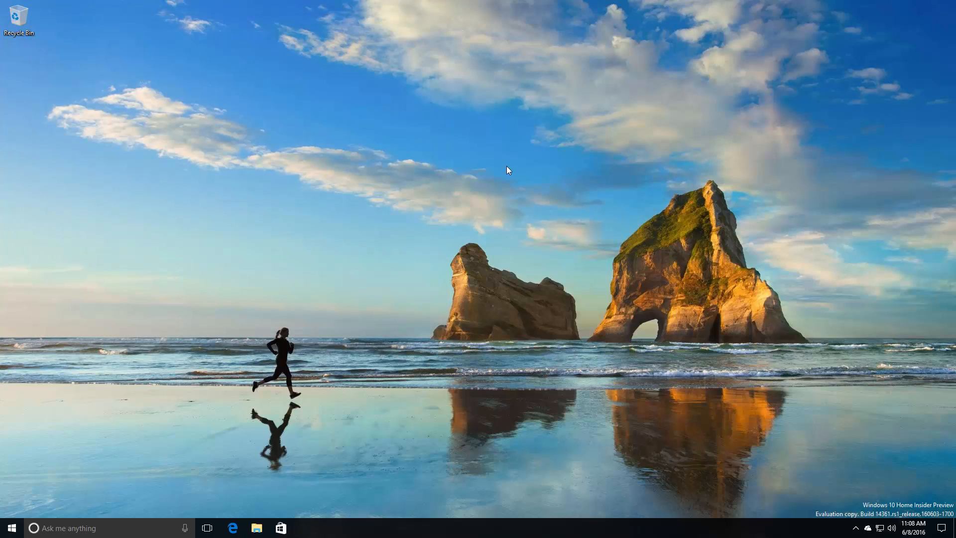
mouse_move(865, 536)
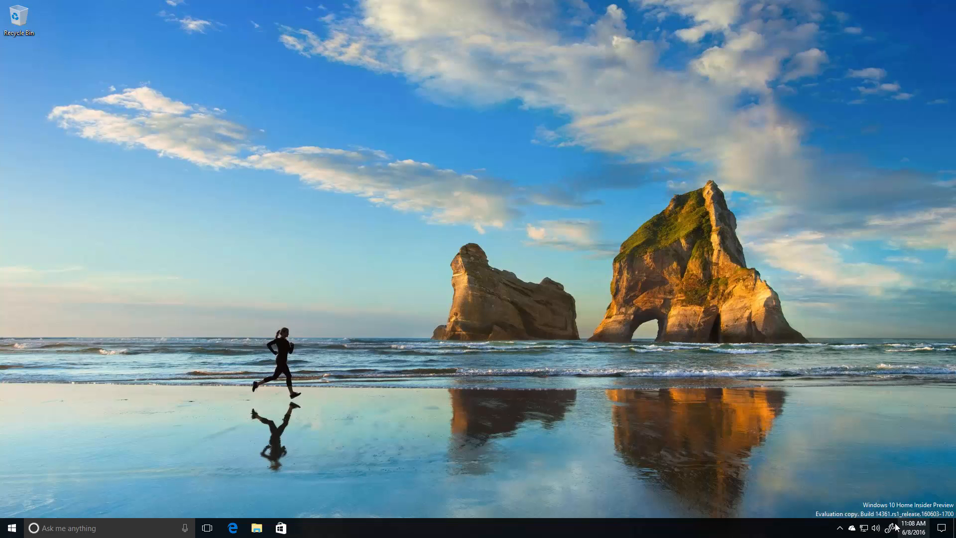
Draw a yellow highlighter line along the ruler in Sketchpad from Windows Ink Workspace, then close it
left_click(890, 528)
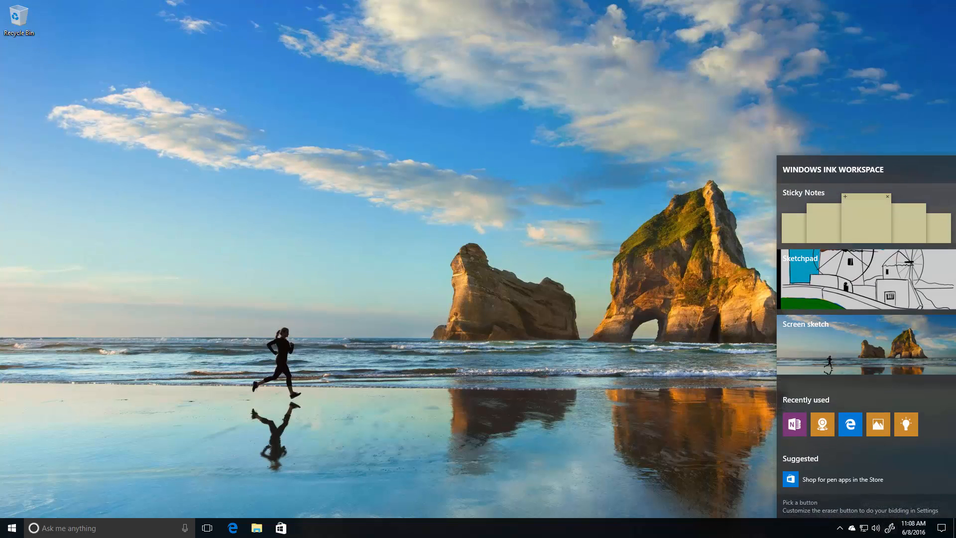
mouse_move(872, 292)
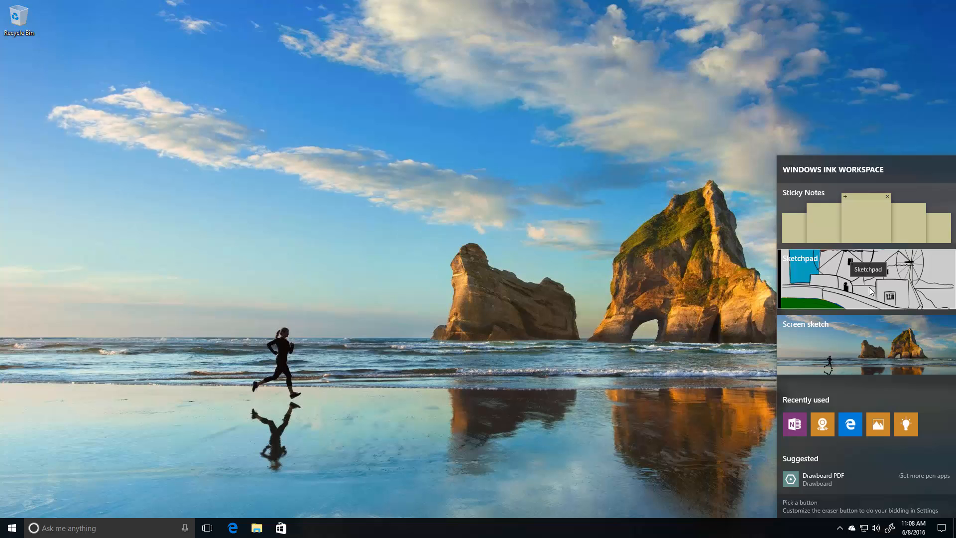
left_click(864, 279)
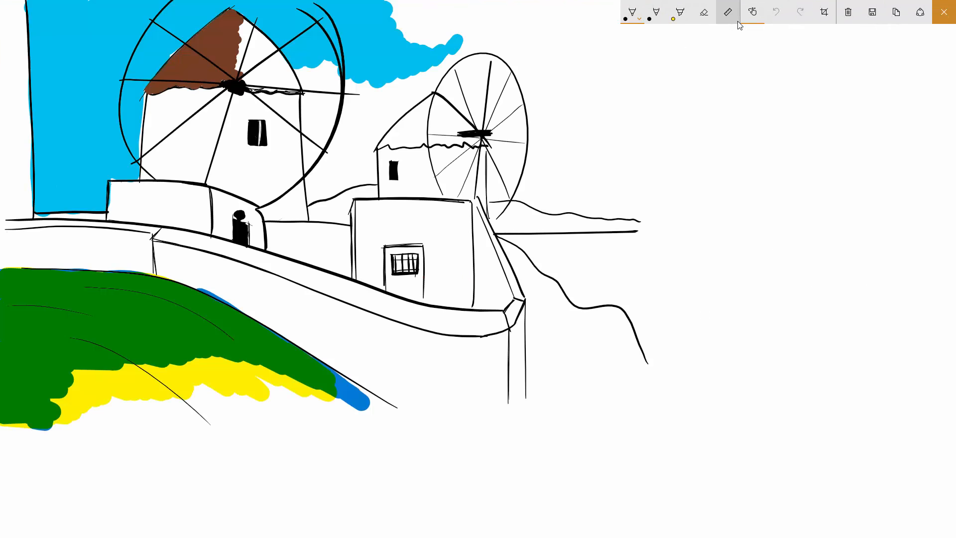
left_click(752, 12)
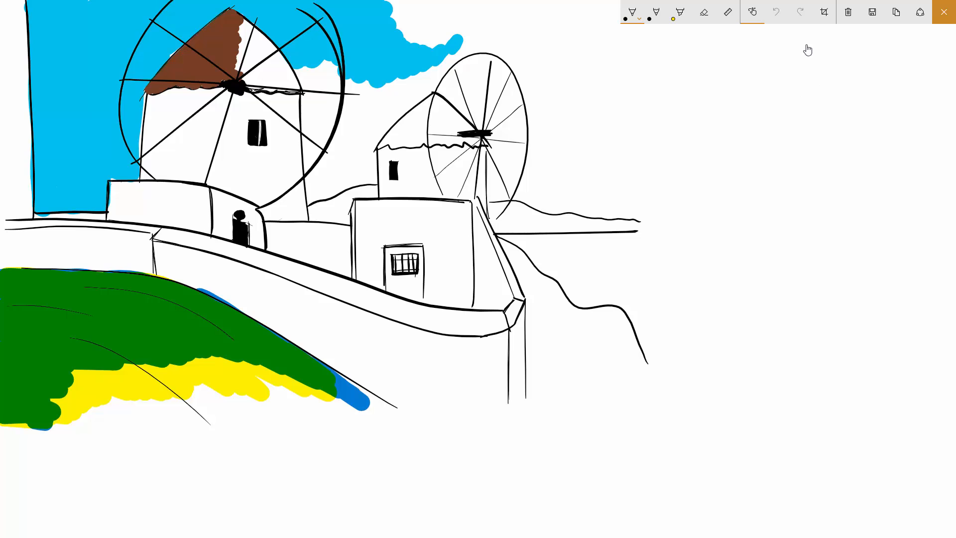
mouse_move(742, 29)
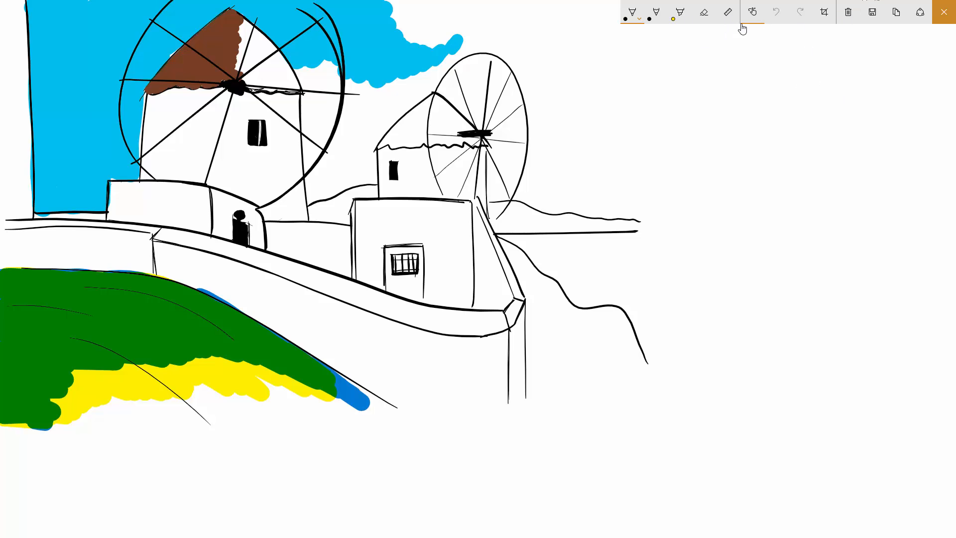
left_click(752, 12)
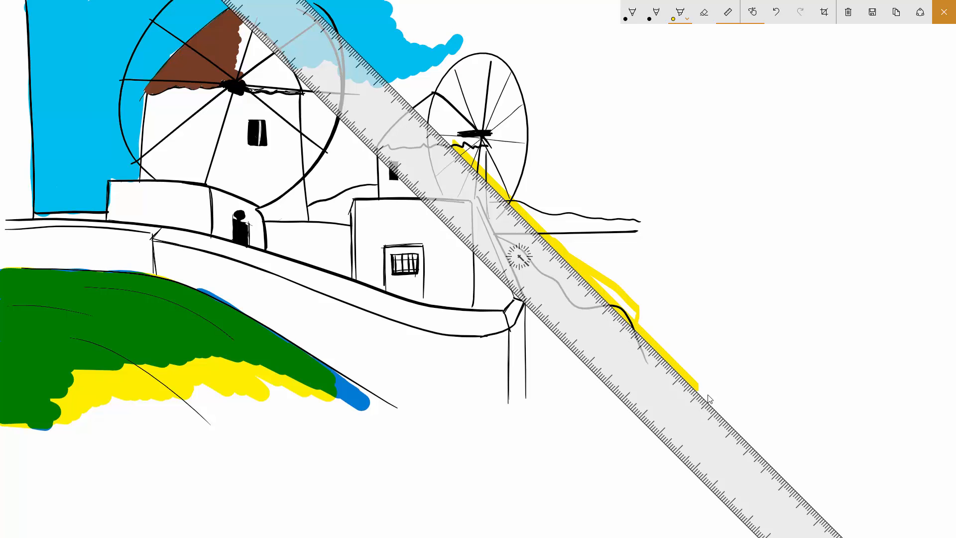
left_click(944, 10)
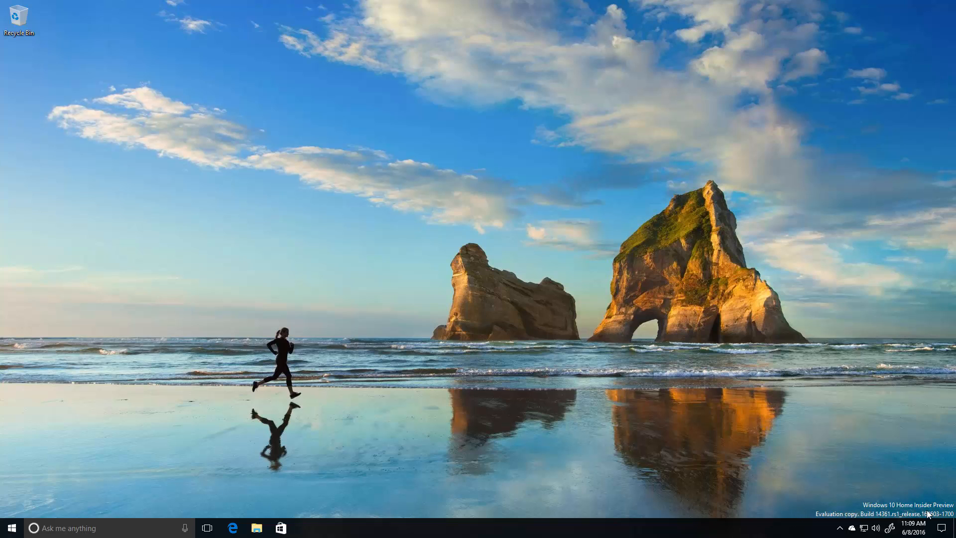
left_click(889, 528)
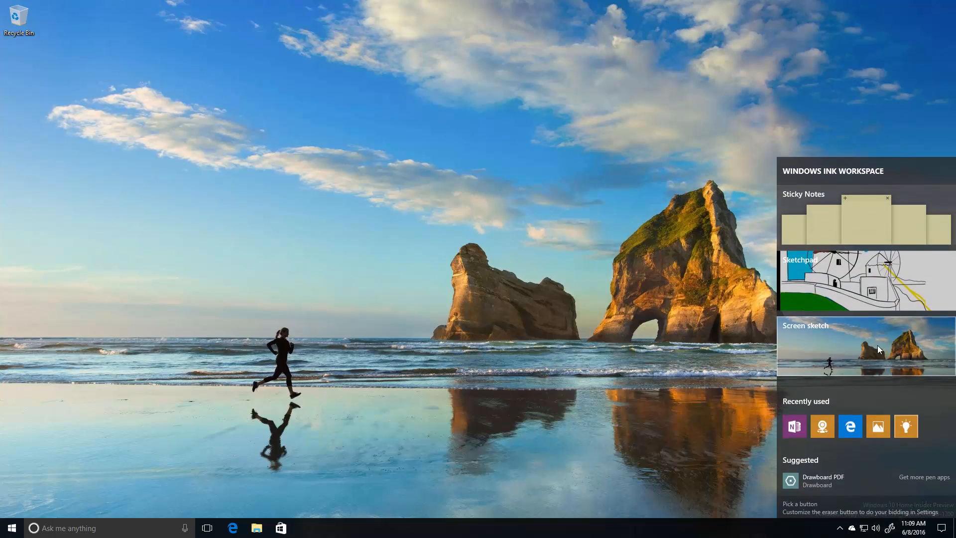
mouse_move(865, 281)
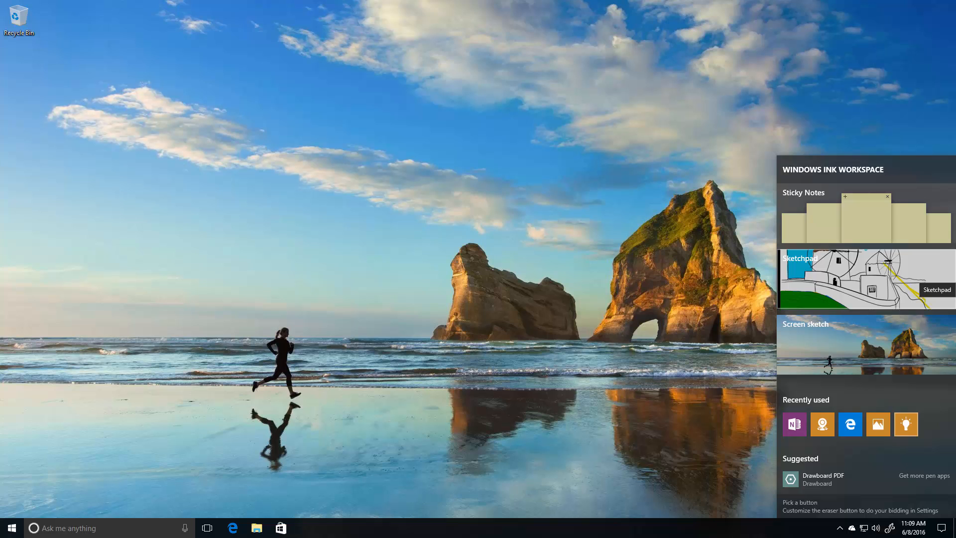
left_click(866, 279)
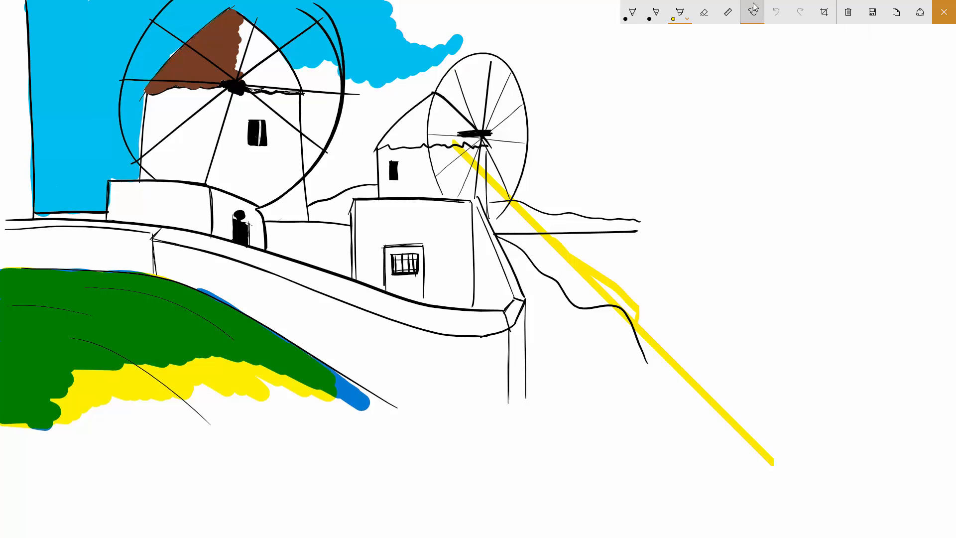
mouse_move(847, 12)
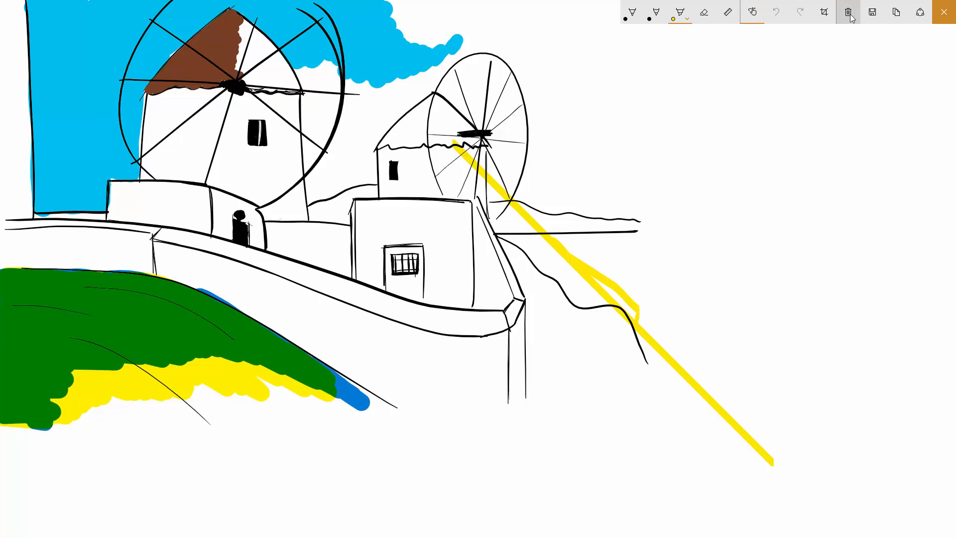
left_click(944, 12)
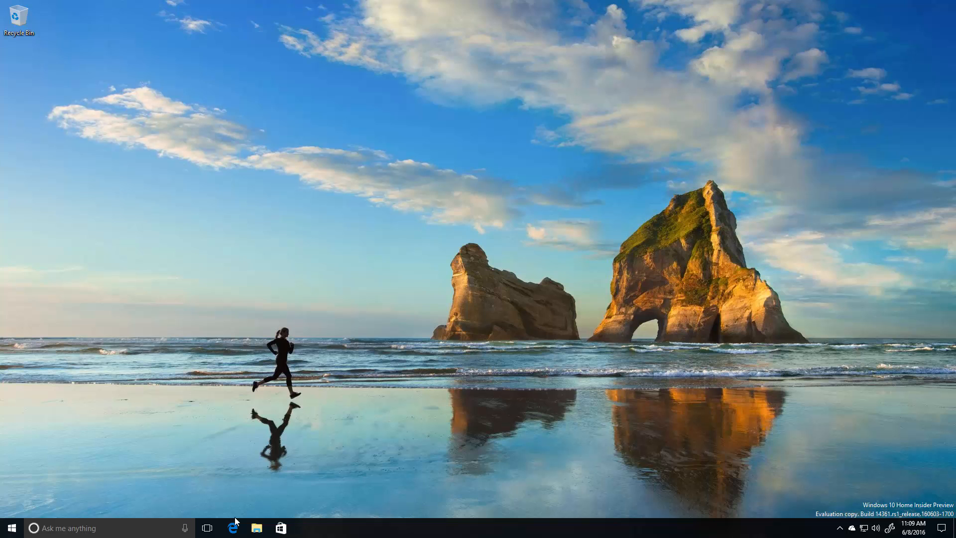
left_click(256, 527)
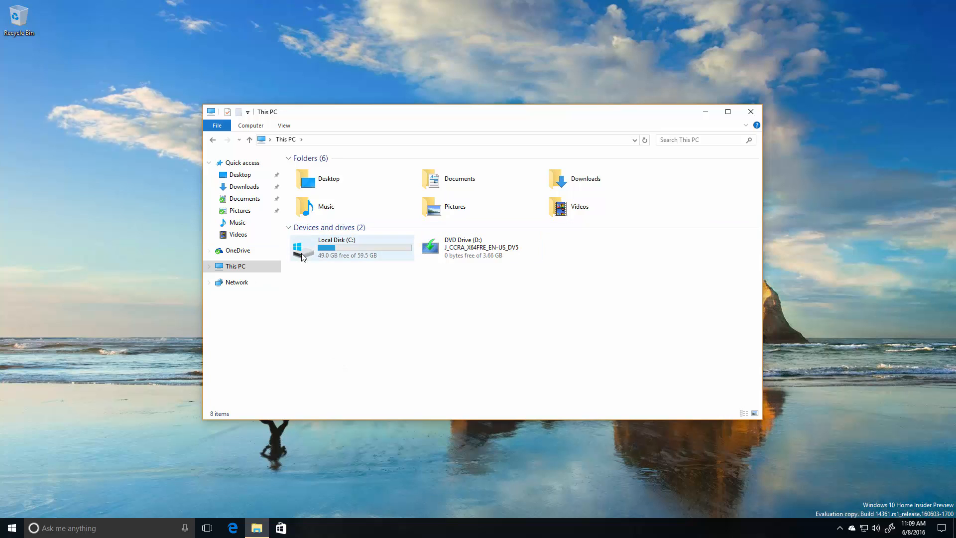
mouse_move(751, 112)
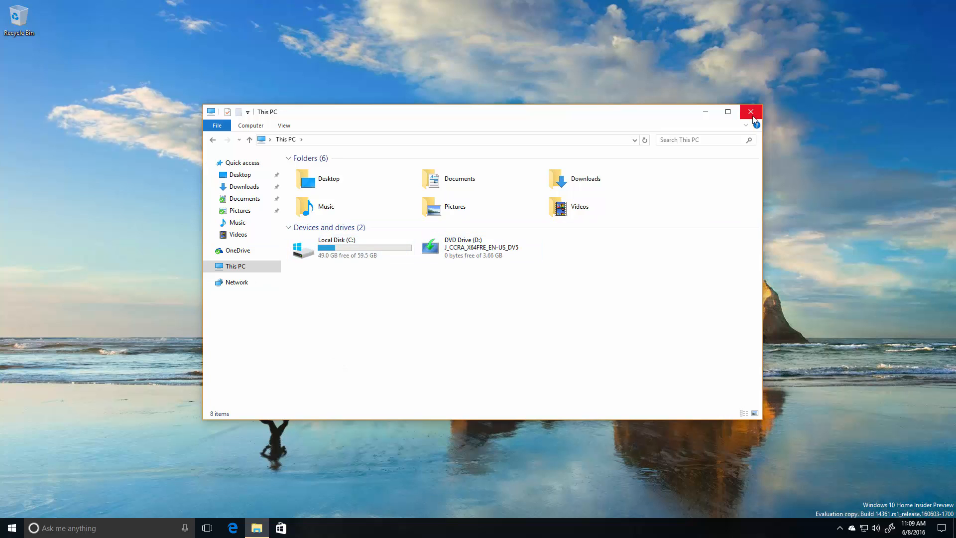
left_click(751, 111)
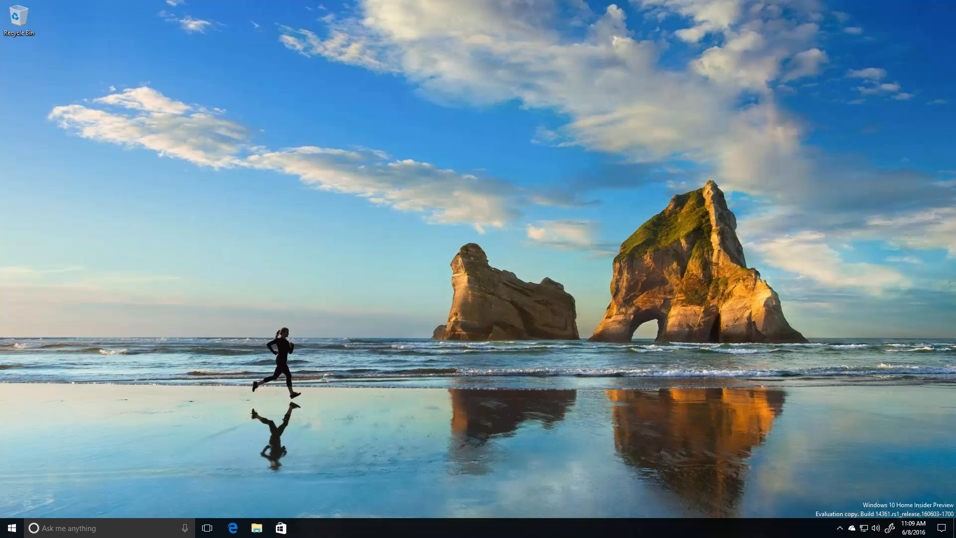
mouse_move(523, 240)
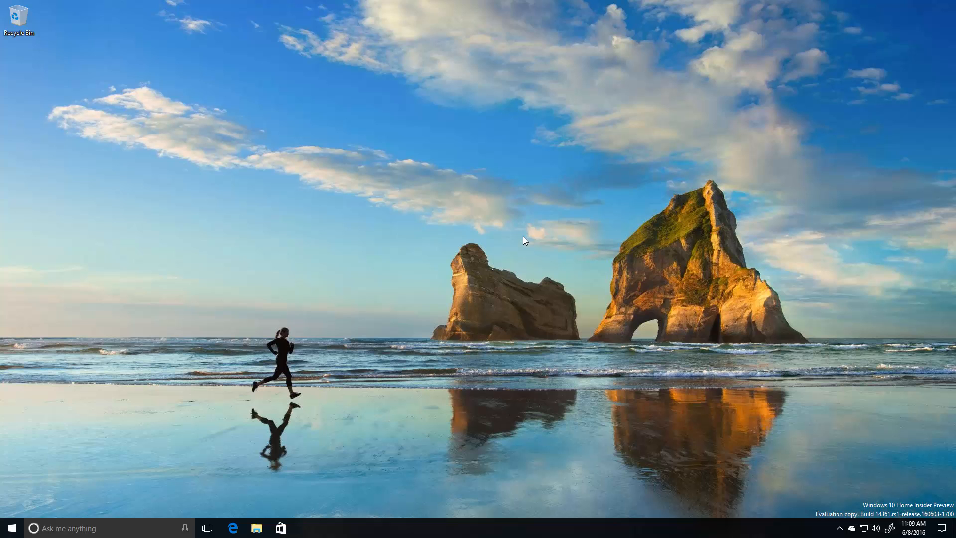
mouse_move(241, 505)
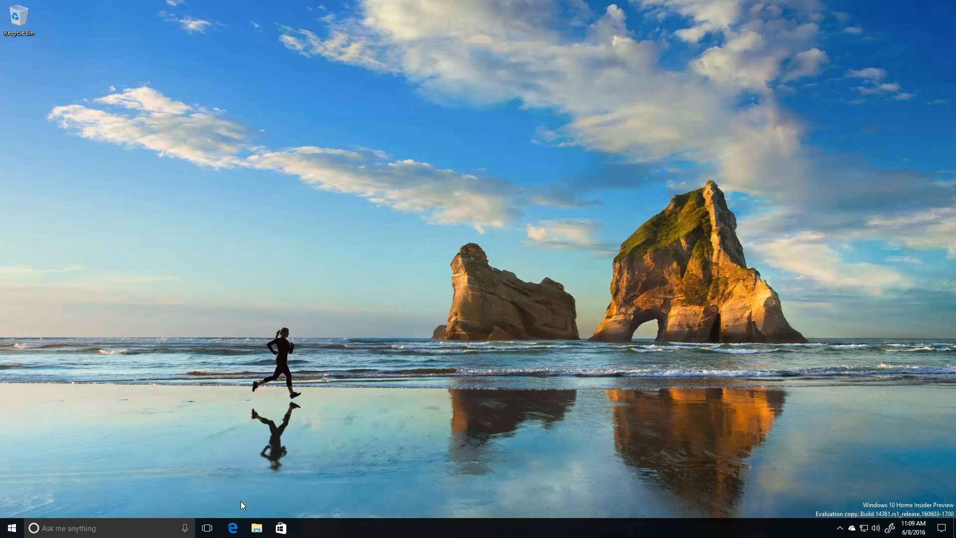
Reach the Windows 10 Insider Preview ISO download page from a Bing search in Edge
left_click(233, 528)
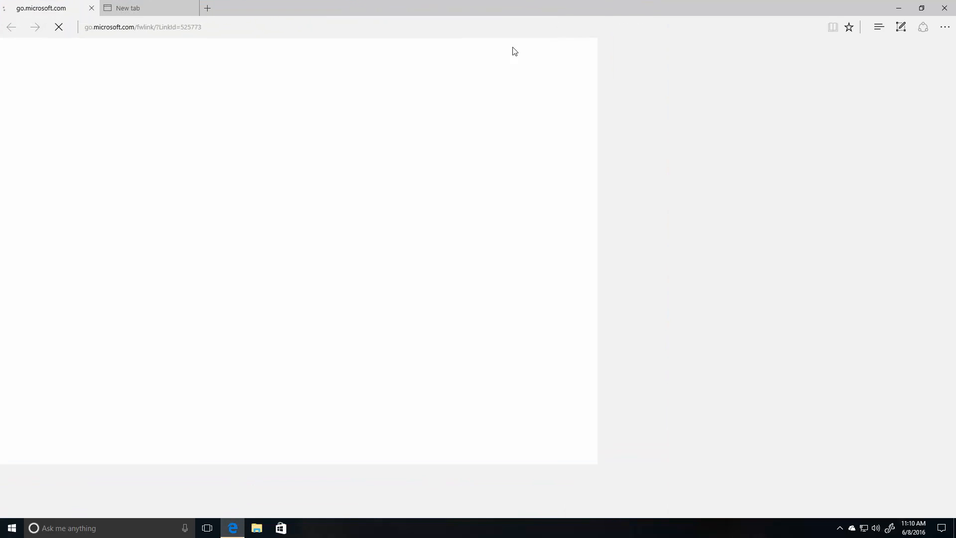
left_click(148, 8)
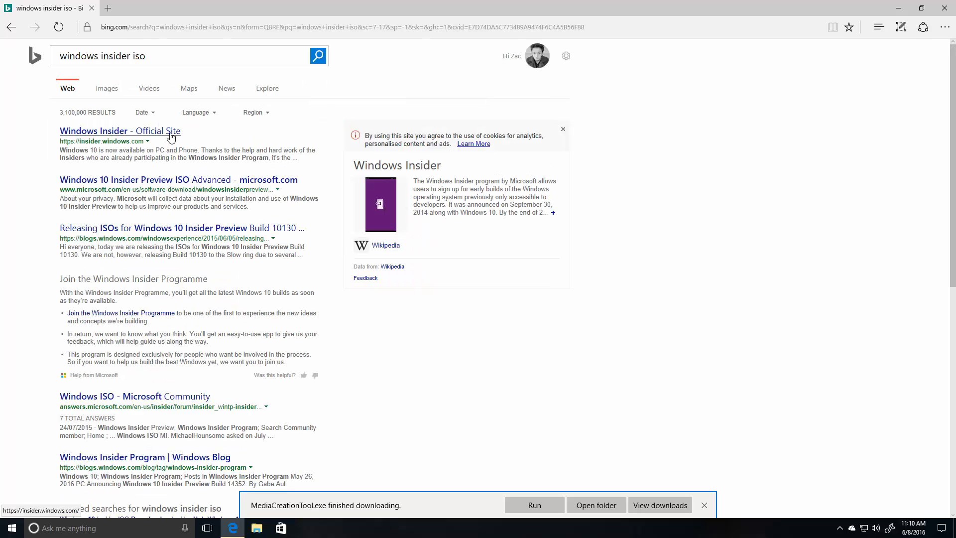
left_click(119, 131)
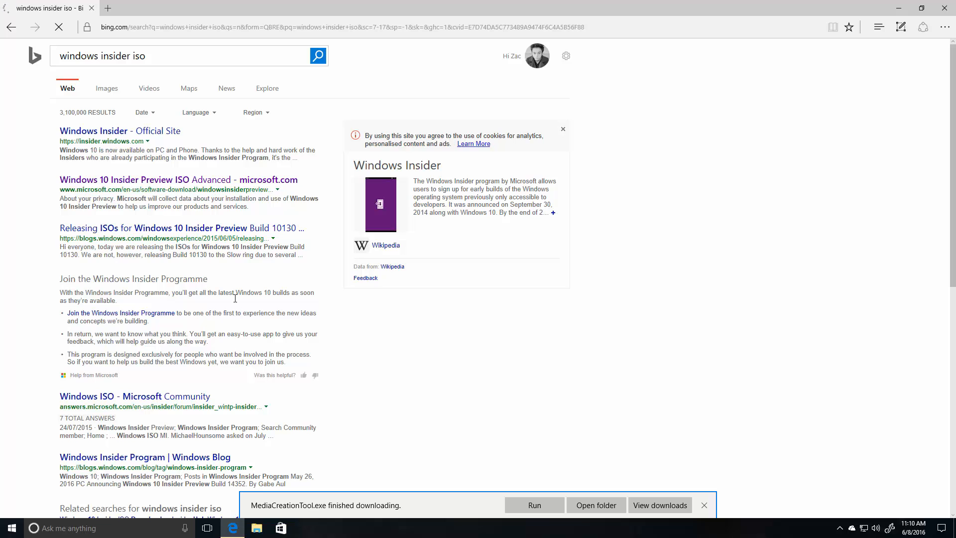
Select Build 14342 in French Canadian and confirm to list the 32-bit and 64-bit downloads
left_click(179, 179)
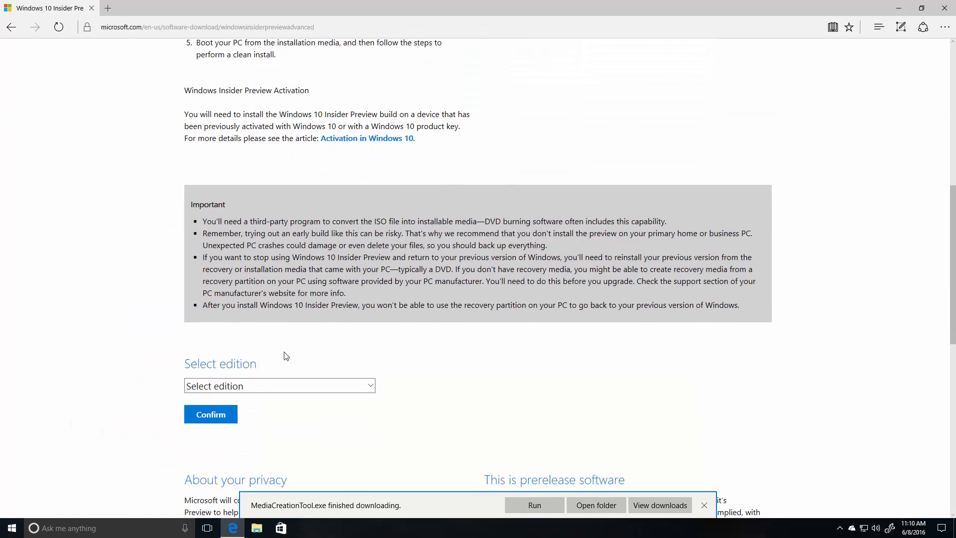
left_click(279, 386)
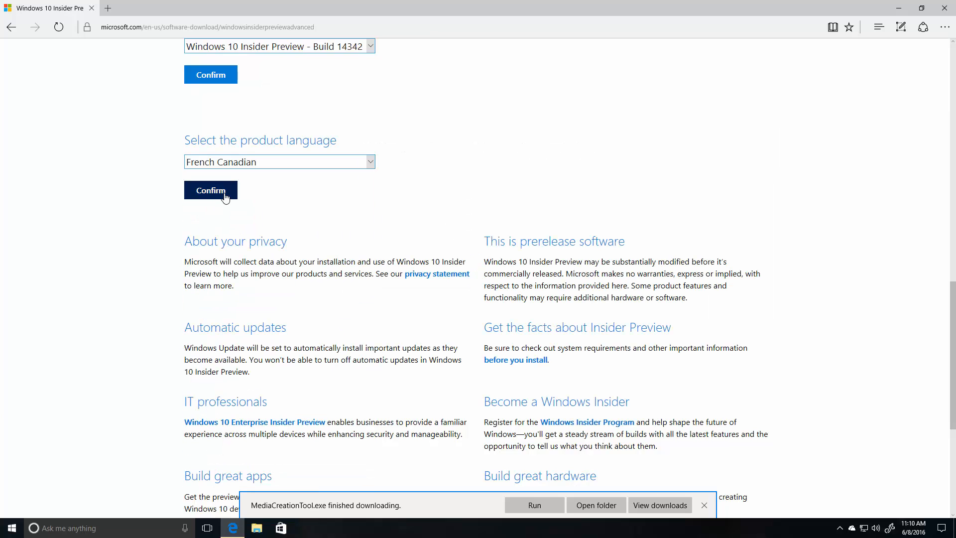
left_click(211, 190)
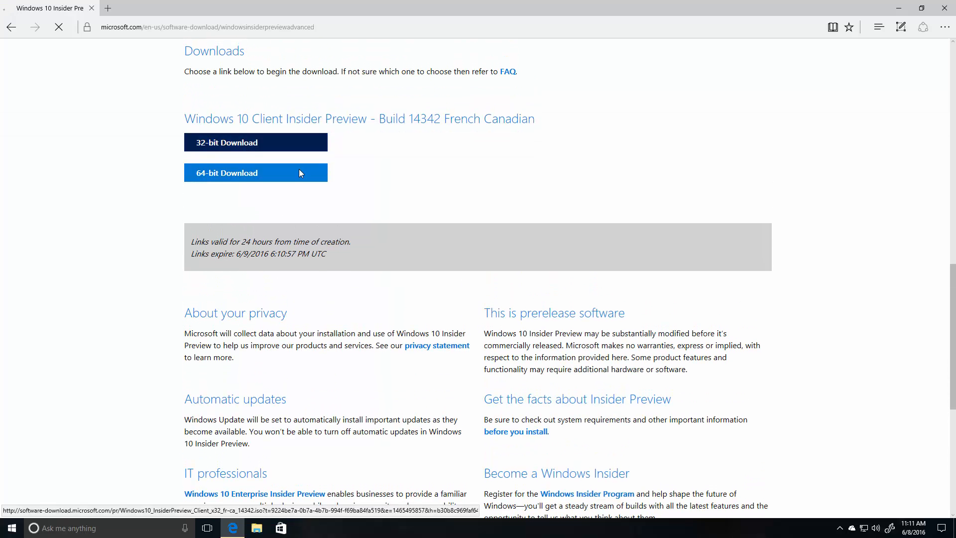
Start downloading the 32-bit Build 14342 French Canadian ISO and dismiss the download bar
left_click(255, 142)
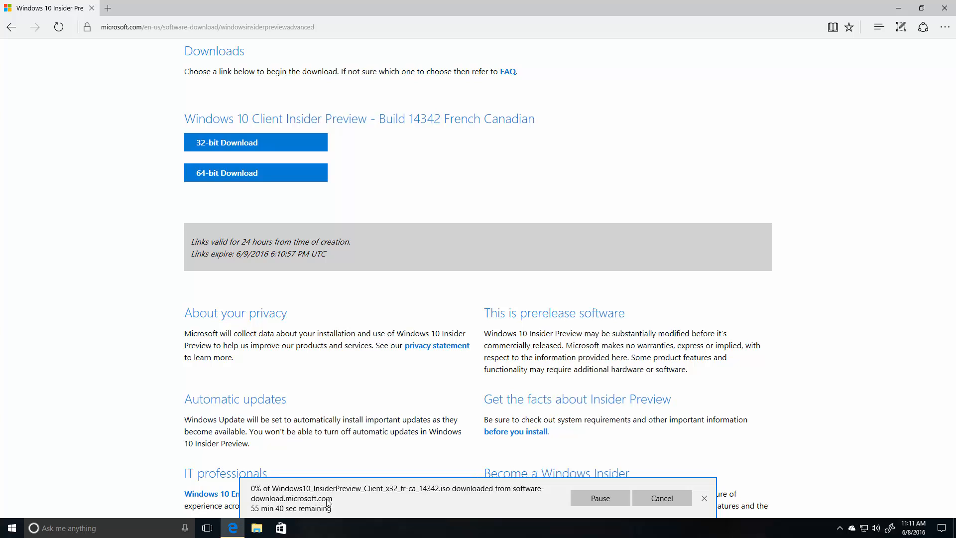
left_click(703, 498)
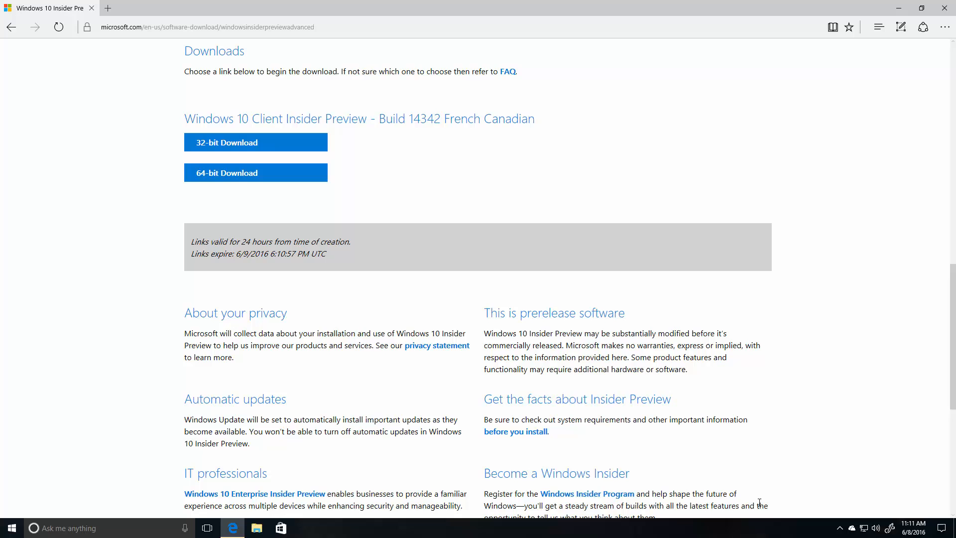
left_click(946, 26)
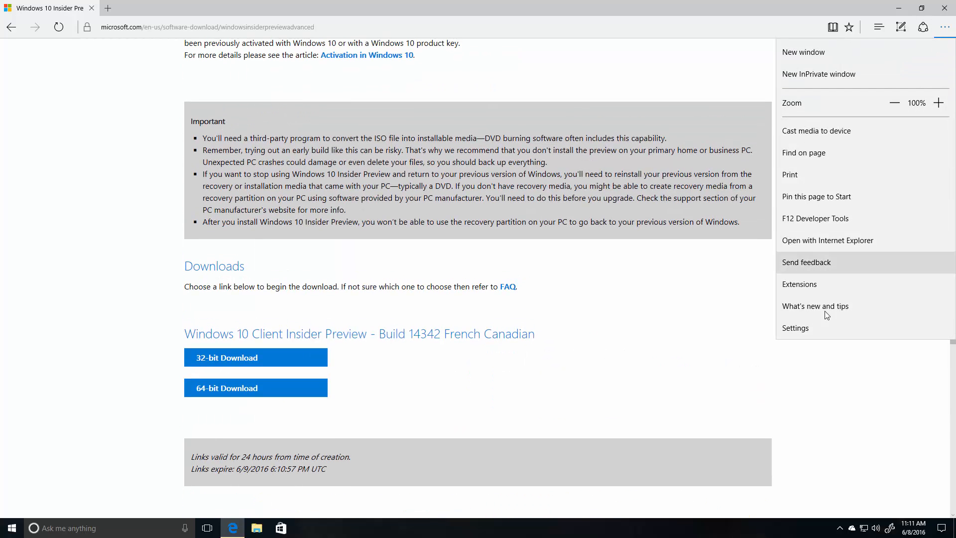
View Edge's advanced settings down to the Downloads save location
left_click(795, 327)
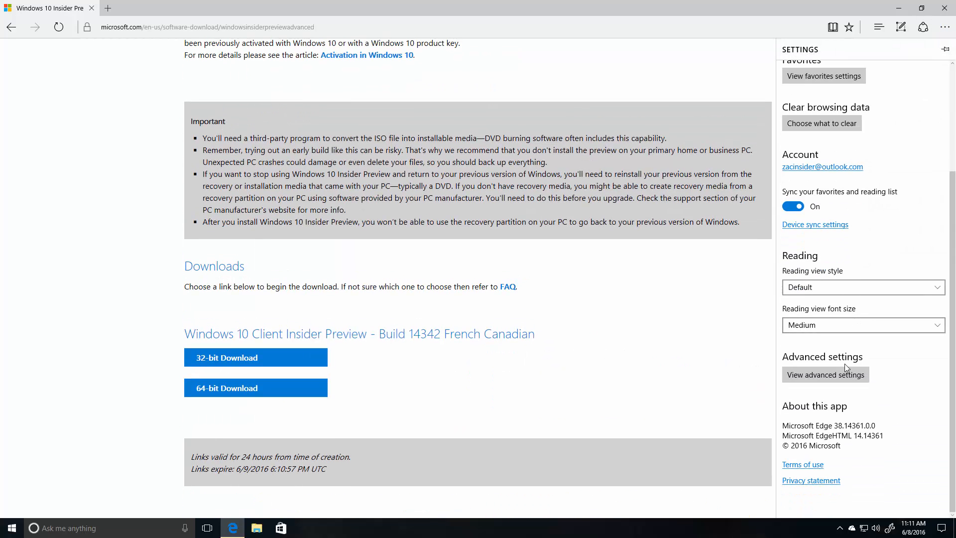
left_click(825, 374)
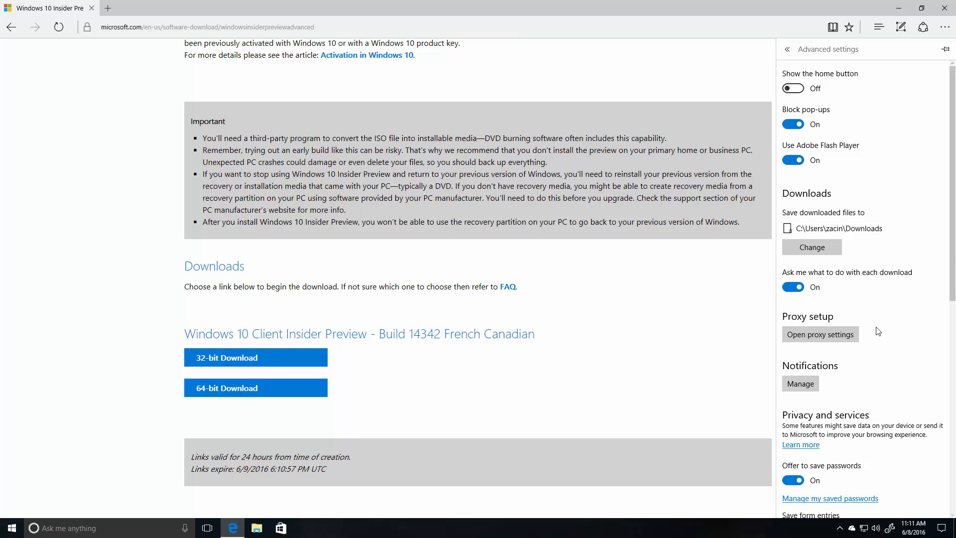
scroll("down", 3)
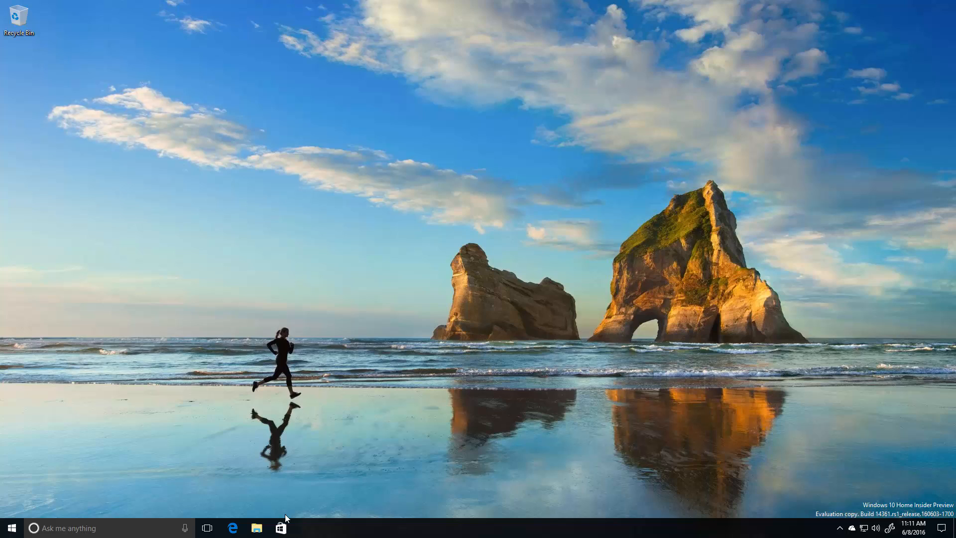
Search the redesigned Store for LastPass and scroll through the app, artist, album and song results
left_click(280, 528)
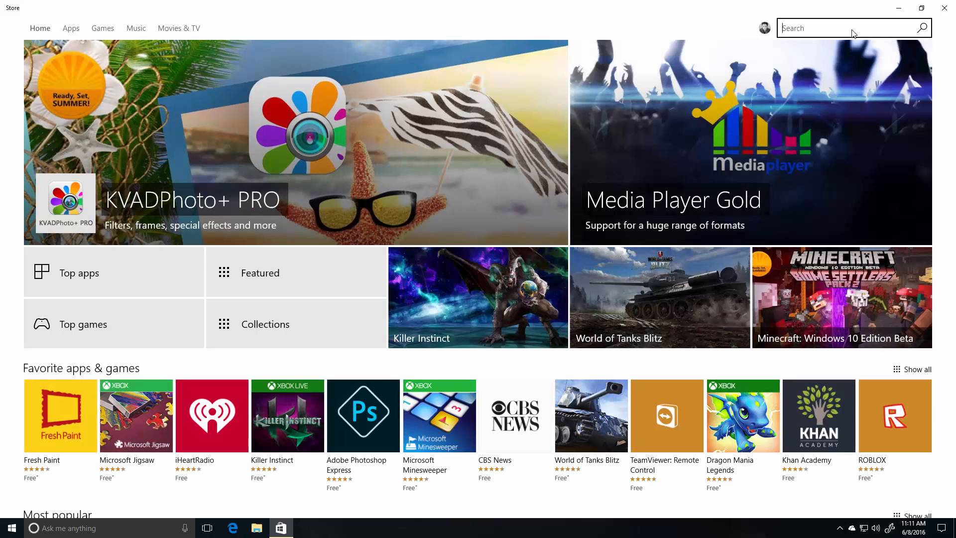
type("LastPass")
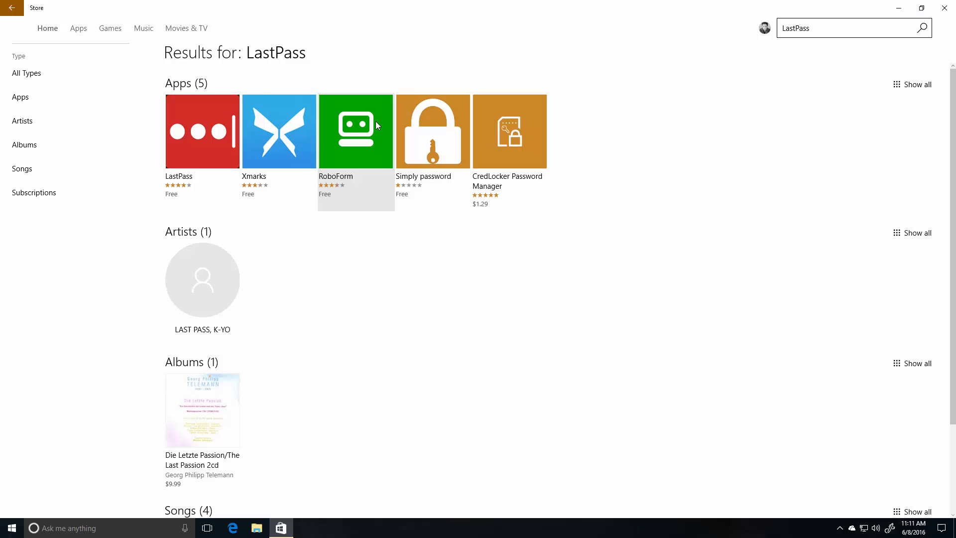
mouse_move(222, 158)
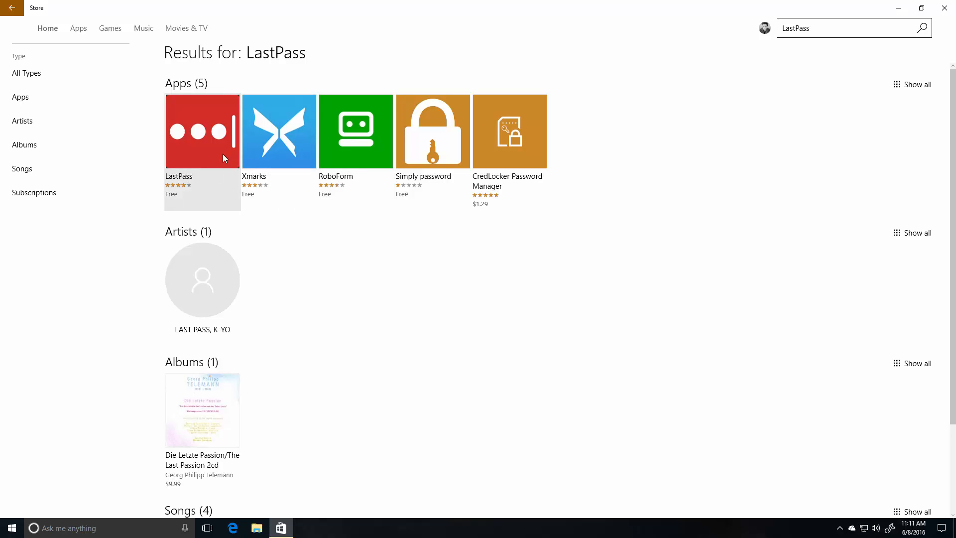
scroll("down", 3)
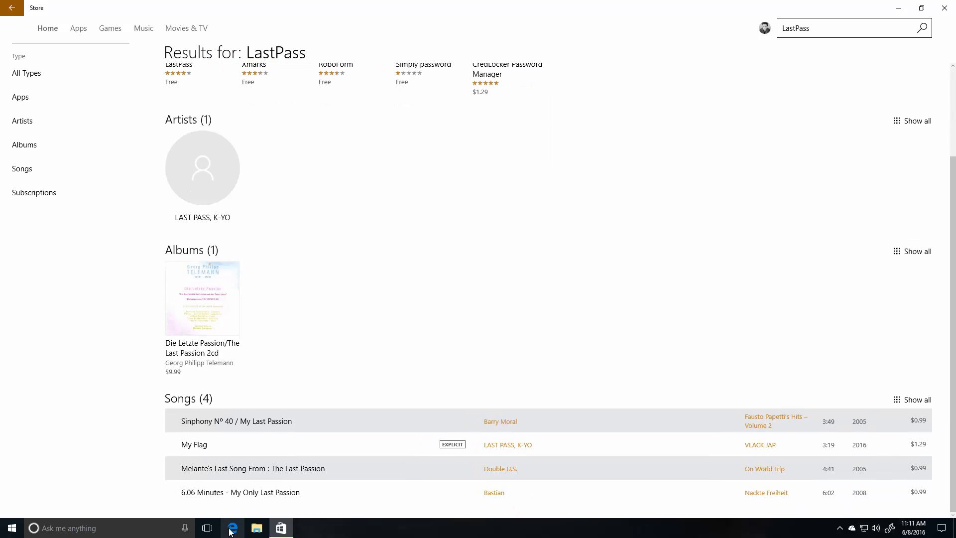
left_click(232, 528)
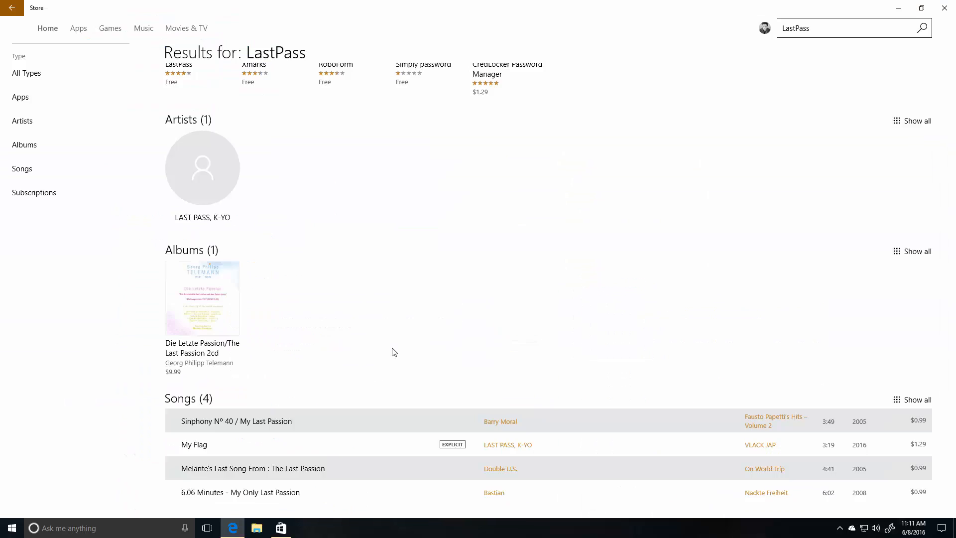
Start downloading the free LastPass: Free Password Manager extension from its Store page
left_click(178, 64)
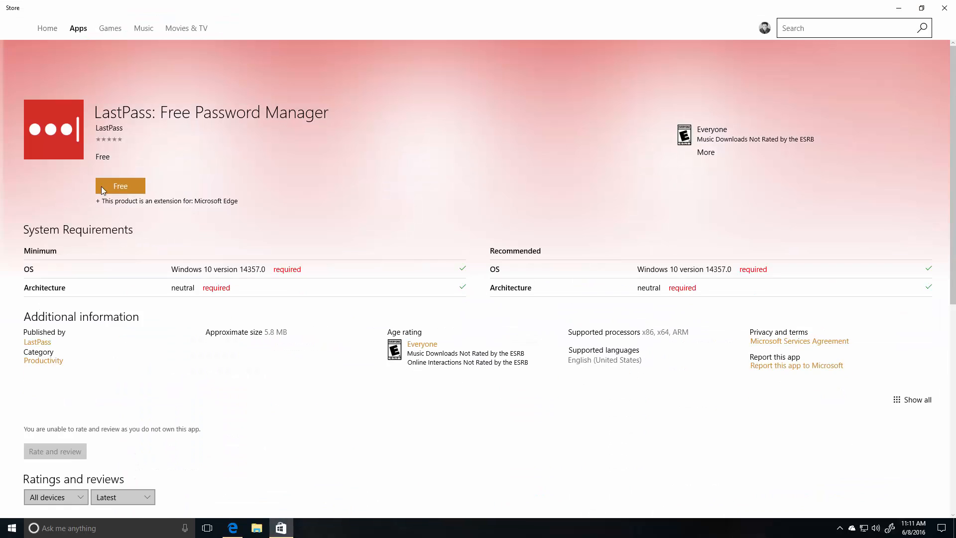
left_click(121, 185)
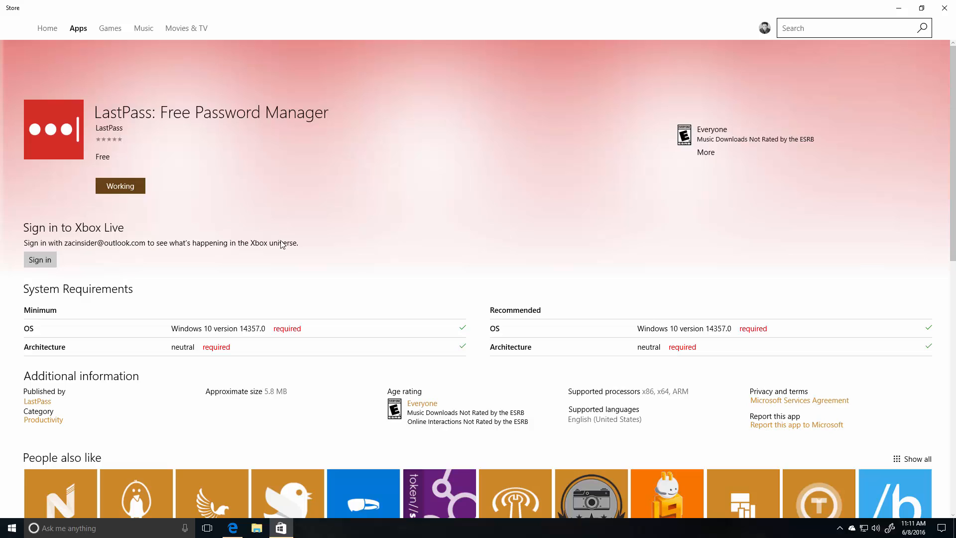
left_click(121, 185)
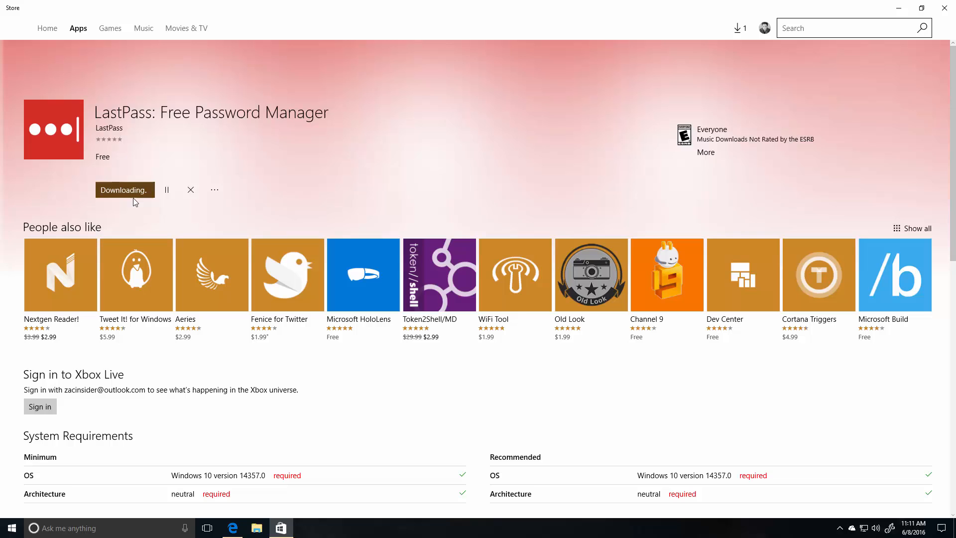
mouse_move(47, 27)
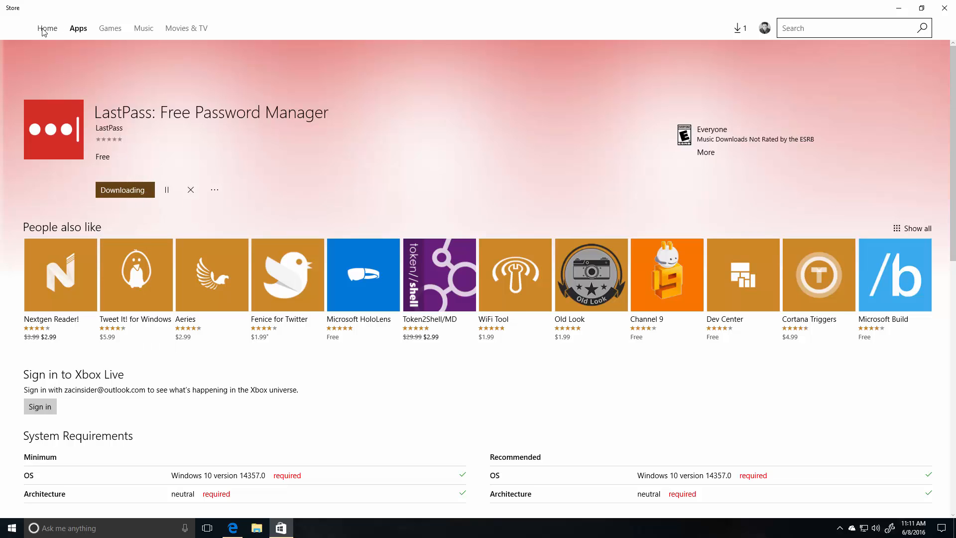
Browse the Store Home page's featured apps and Favorite apps & games while LastPass downloads
left_click(47, 27)
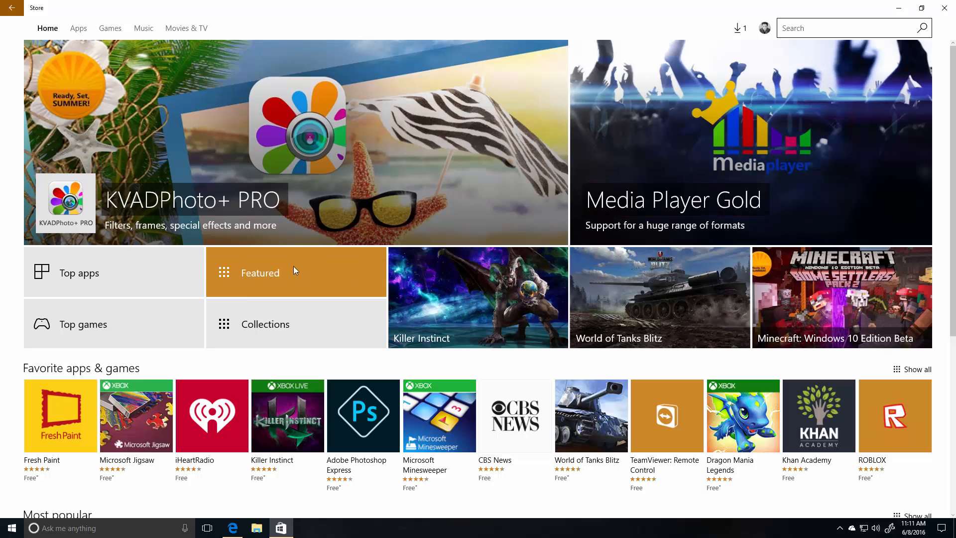
mouse_move(249, 237)
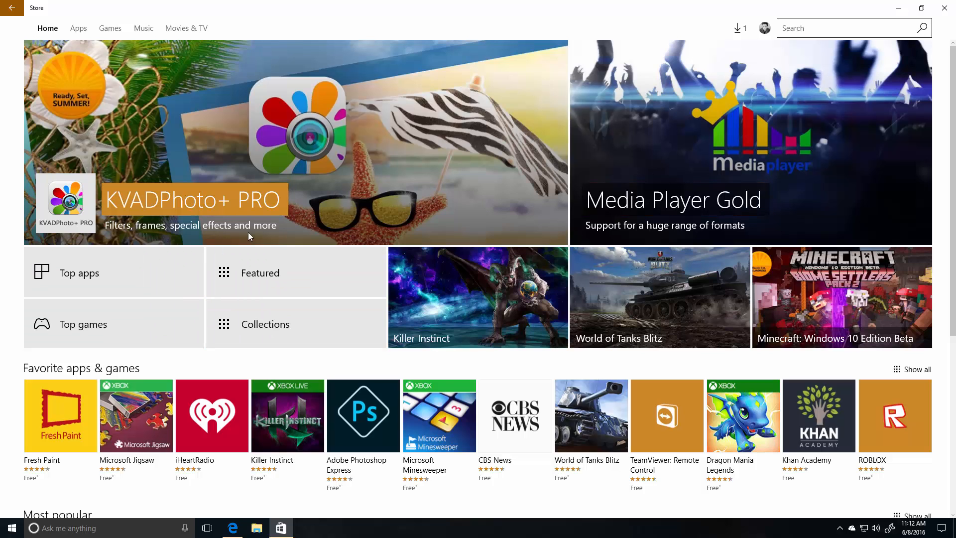
scroll("down", 3)
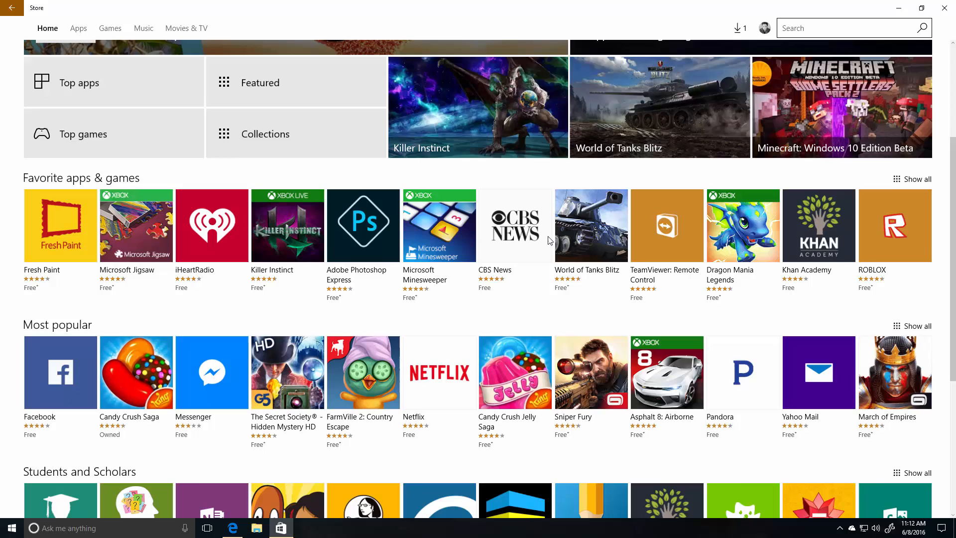
scroll("up", 3)
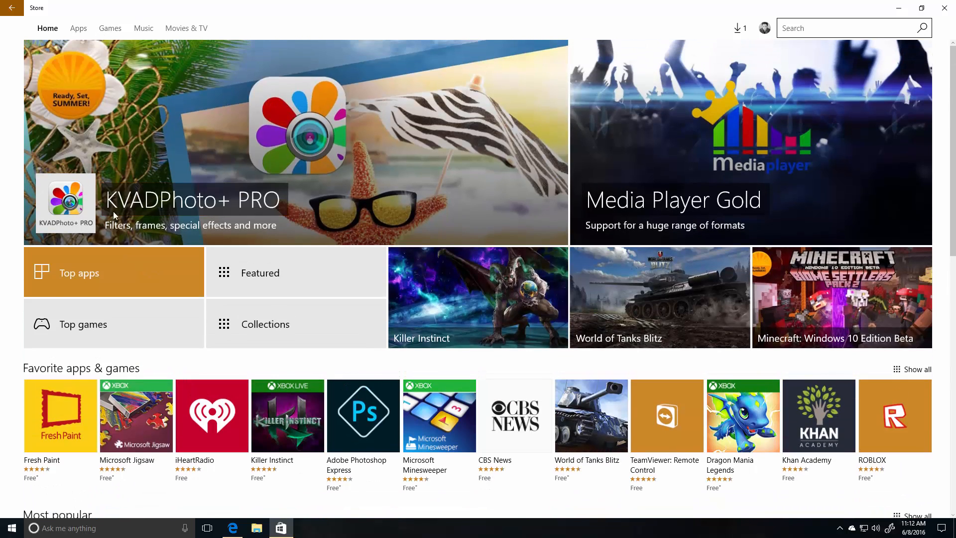
View Fresh Paint's Store page, scrolling through its features and system requirements
left_click(60, 415)
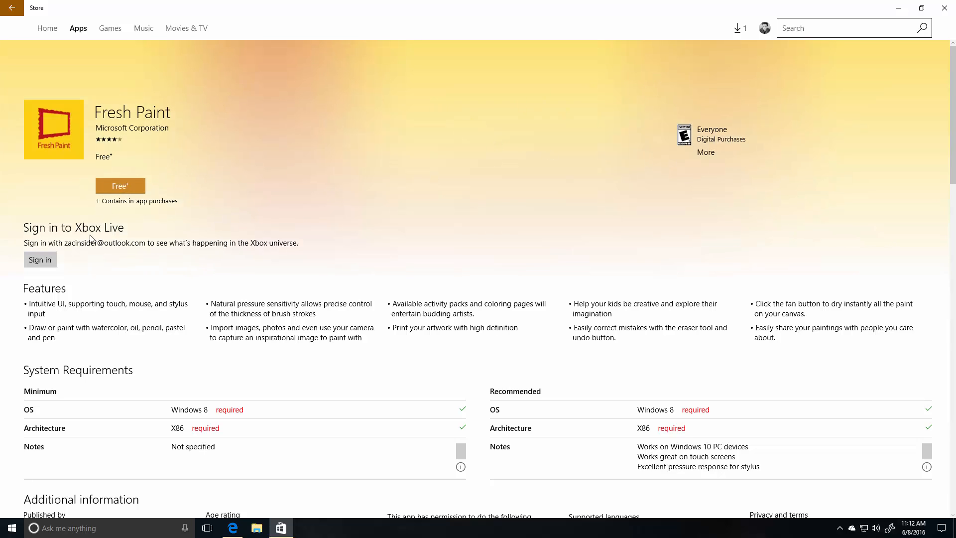
mouse_move(70, 289)
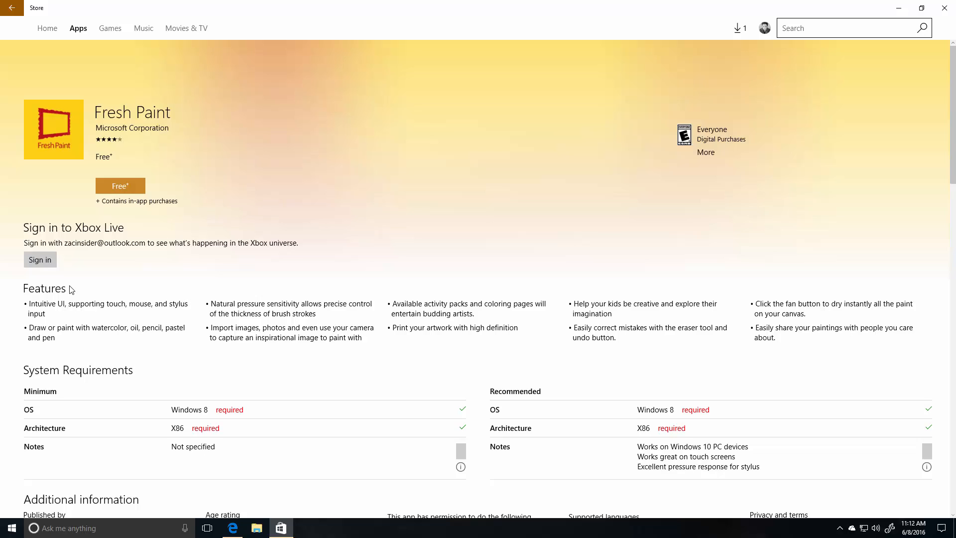
scroll("down", 3)
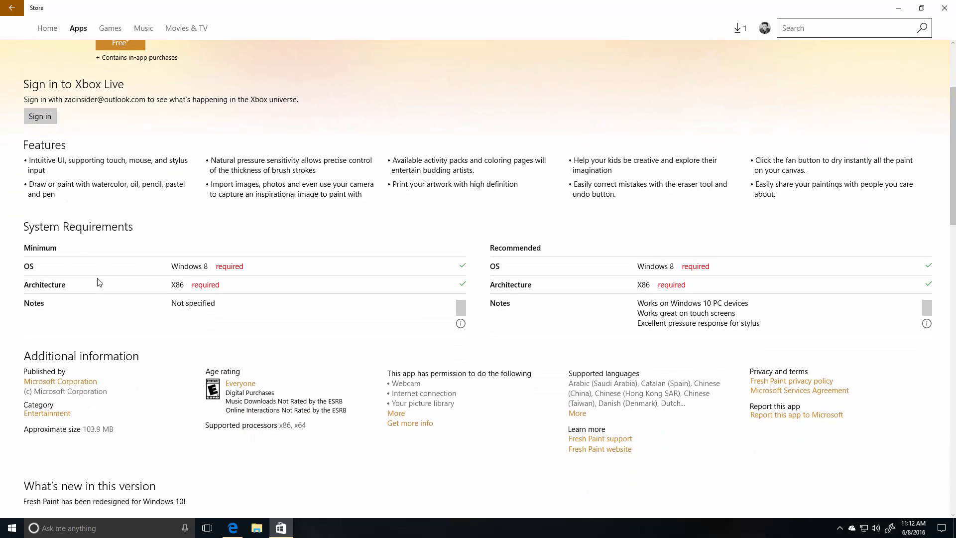
scroll("down", 3)
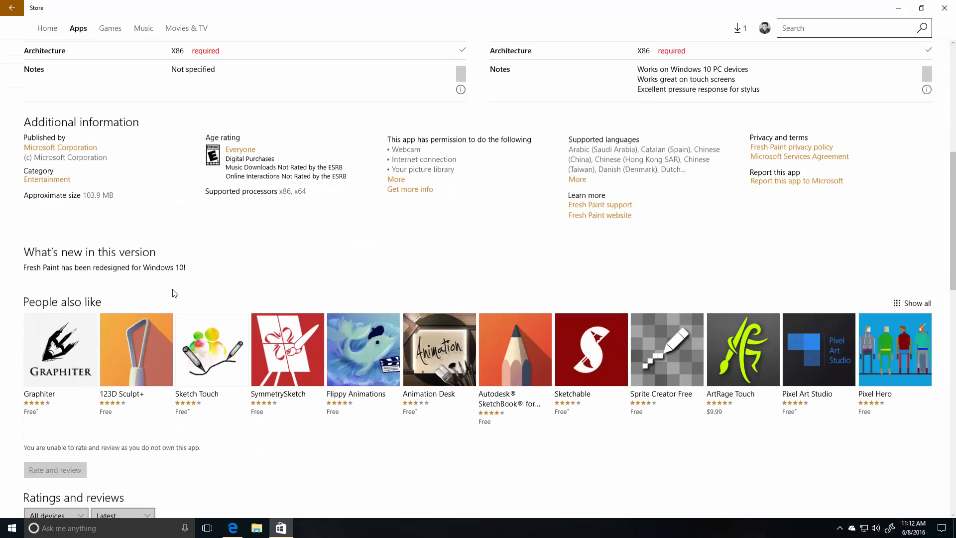
scroll("down", 3)
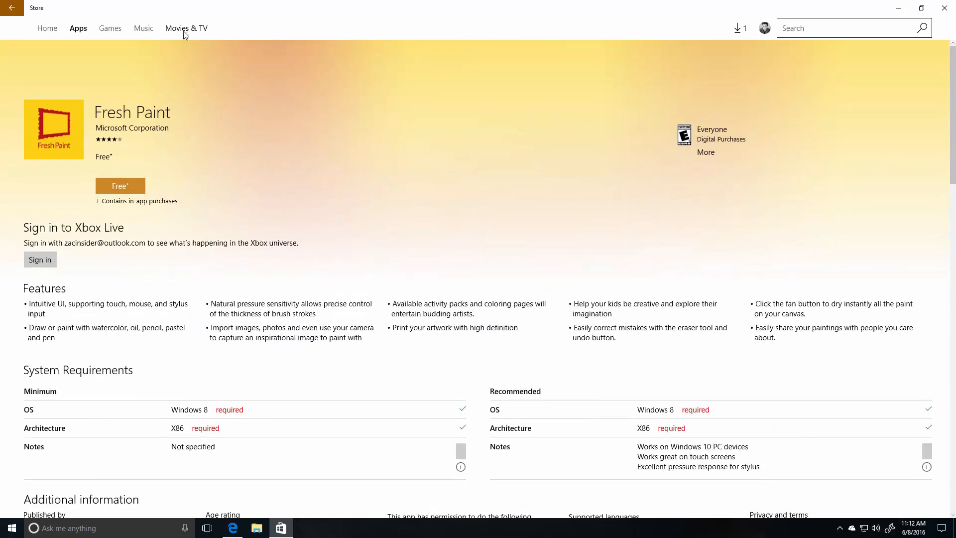
From Movies & TV, view the Zootopia + Bonus page with its $19.99 buy option
left_click(186, 28)
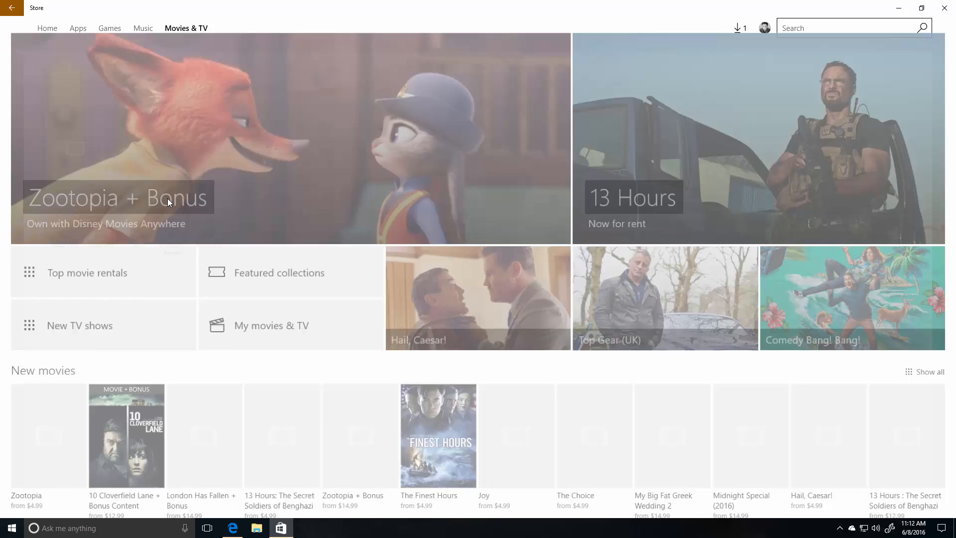
left_click(116, 197)
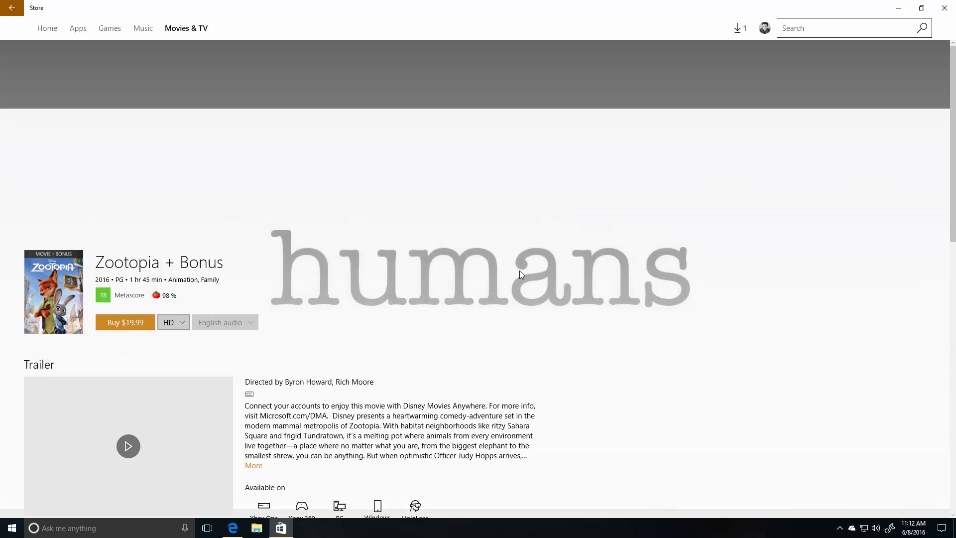
scroll("down", 3)
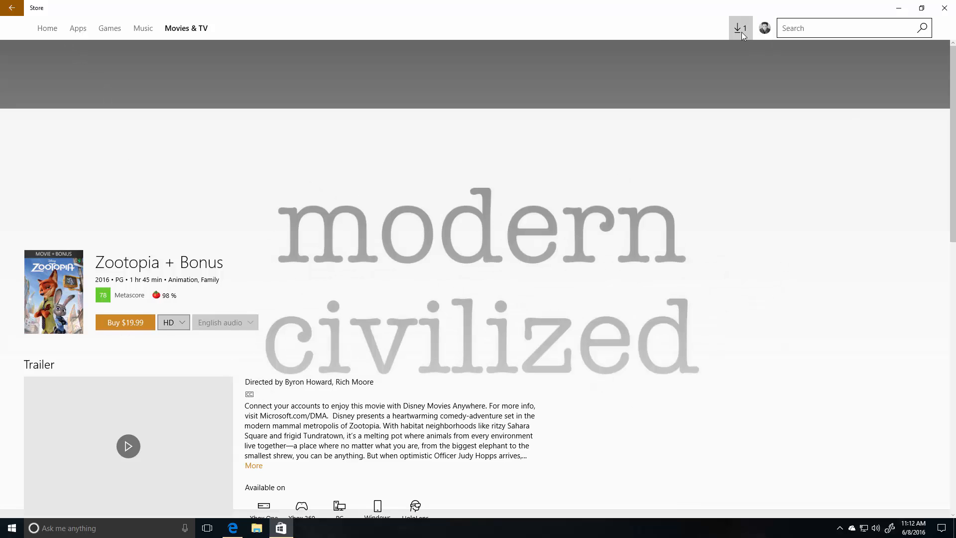
Check Downloads and updates, then return to the LastPass app page still downloading
left_click(739, 28)
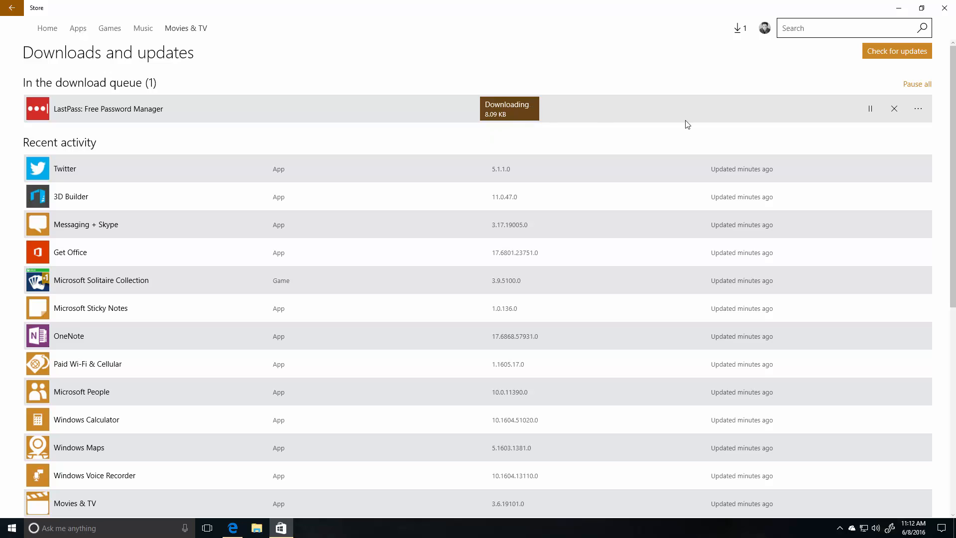
mouse_move(539, 133)
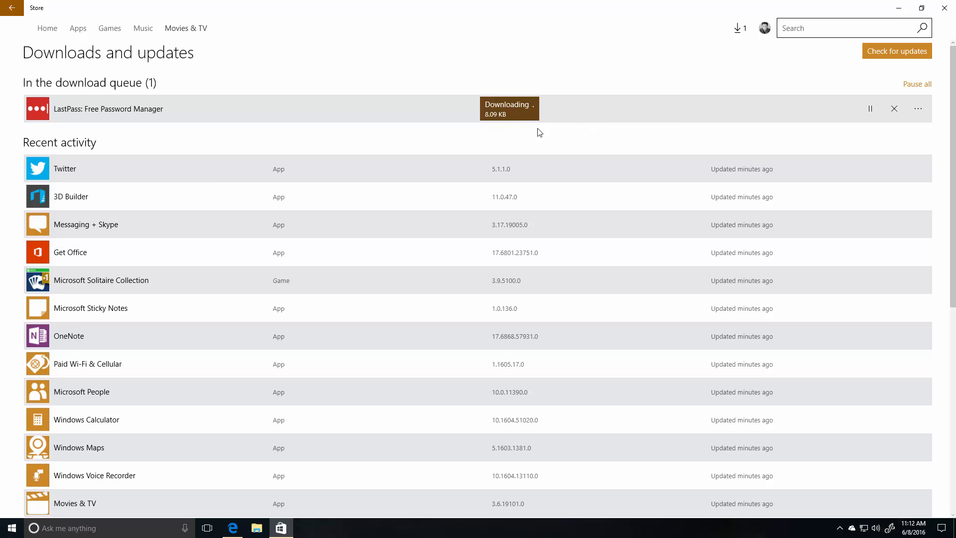
mouse_move(740, 28)
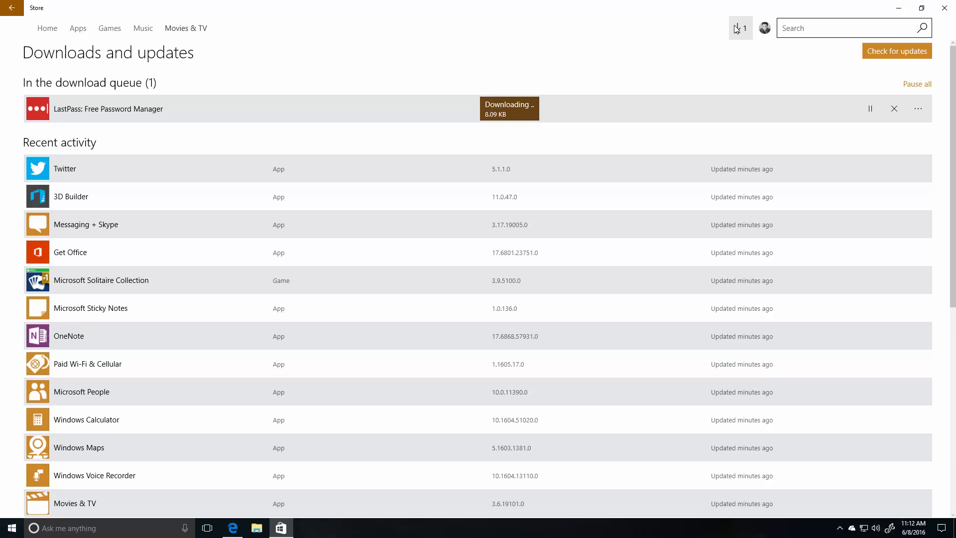
left_click(108, 109)
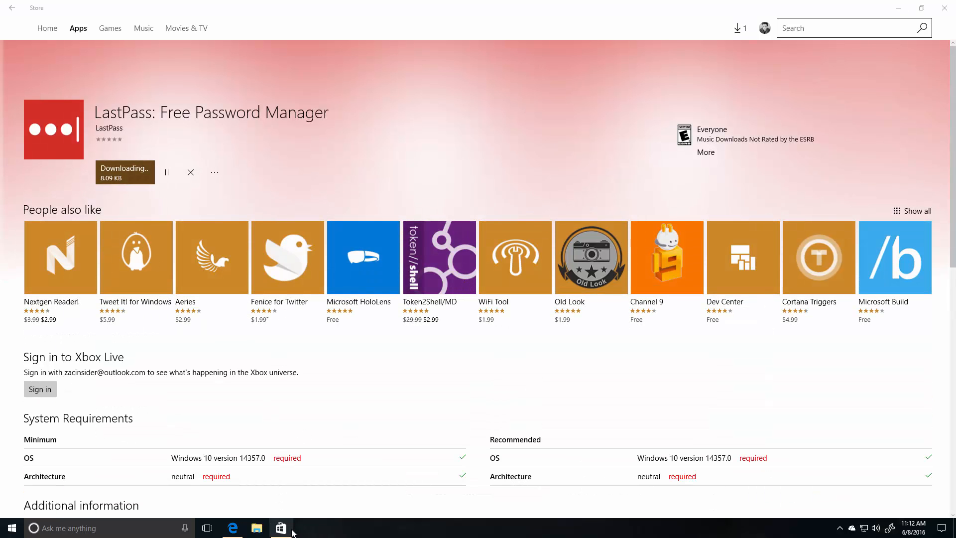
Bring up Cortana and browse its news, weather and nearby places feed
left_click(61, 528)
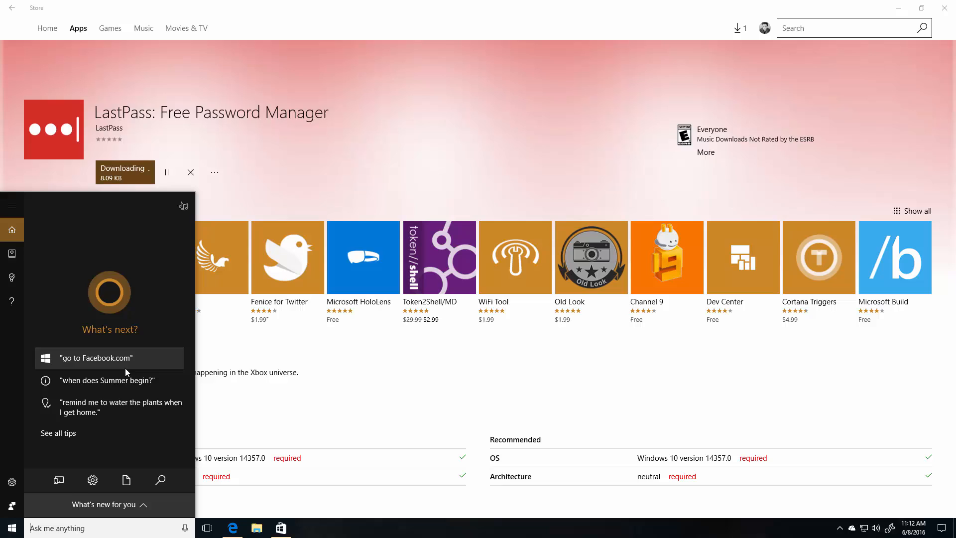
mouse_move(103, 460)
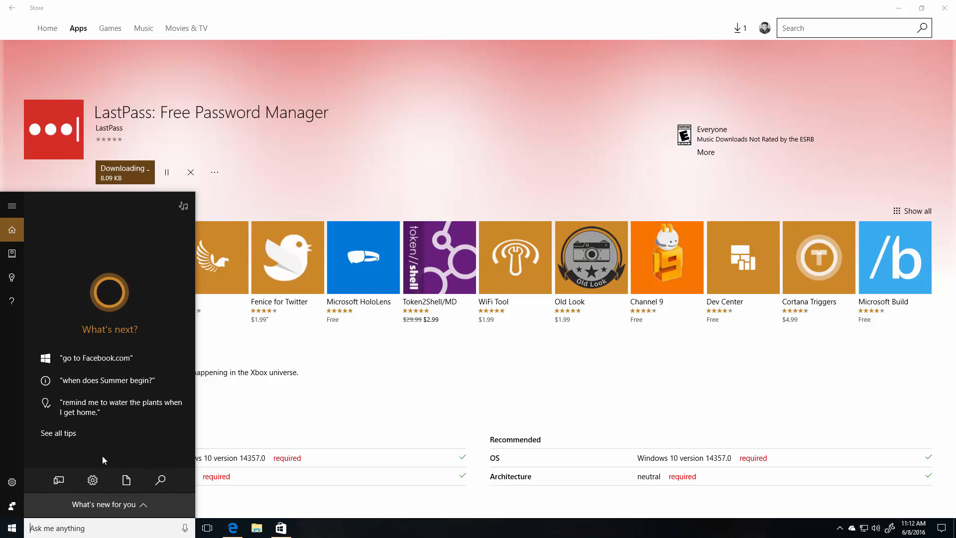
mouse_move(122, 362)
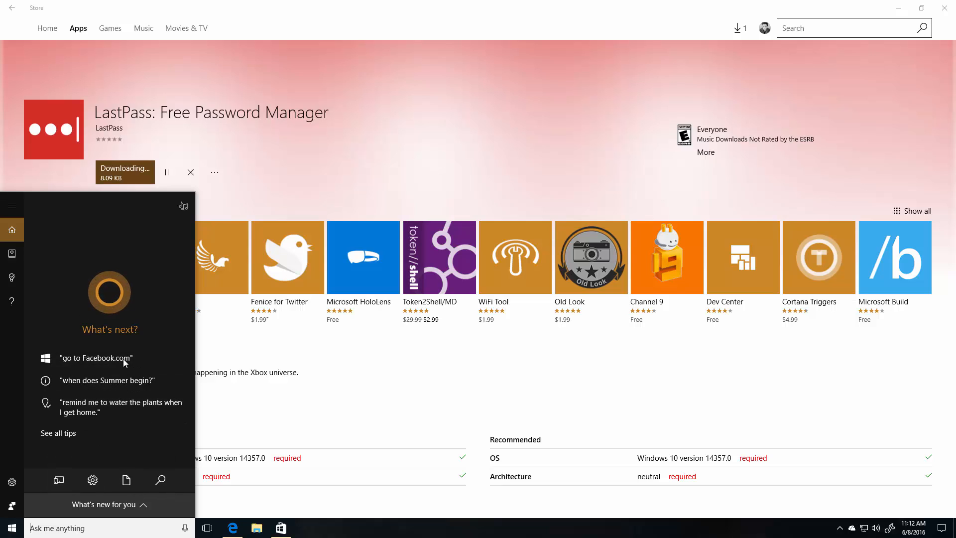
mouse_move(58, 481)
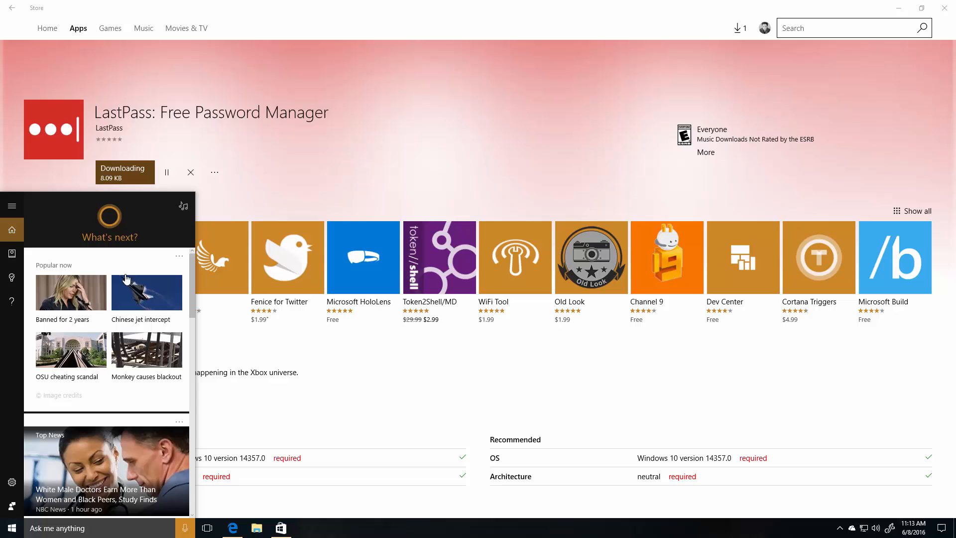
scroll("down", 3)
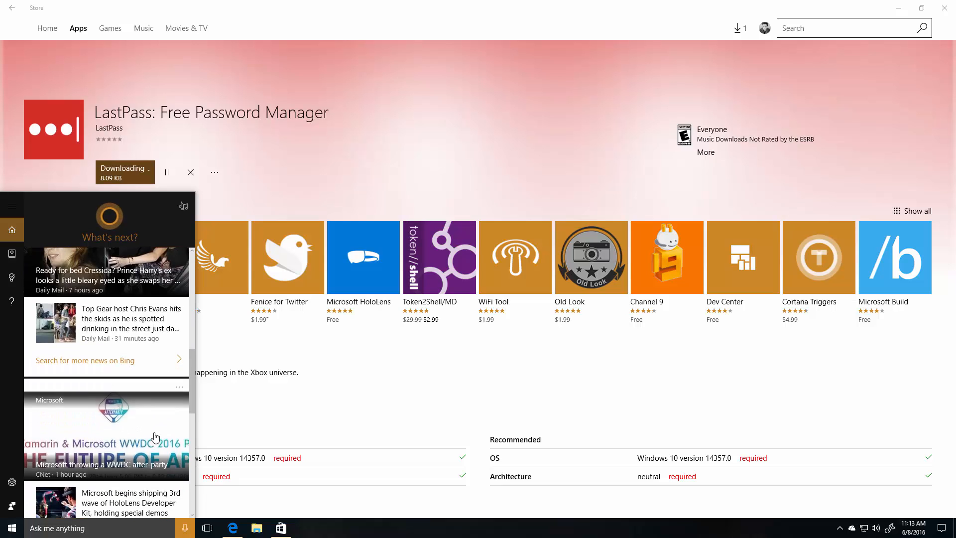
scroll("down", 3)
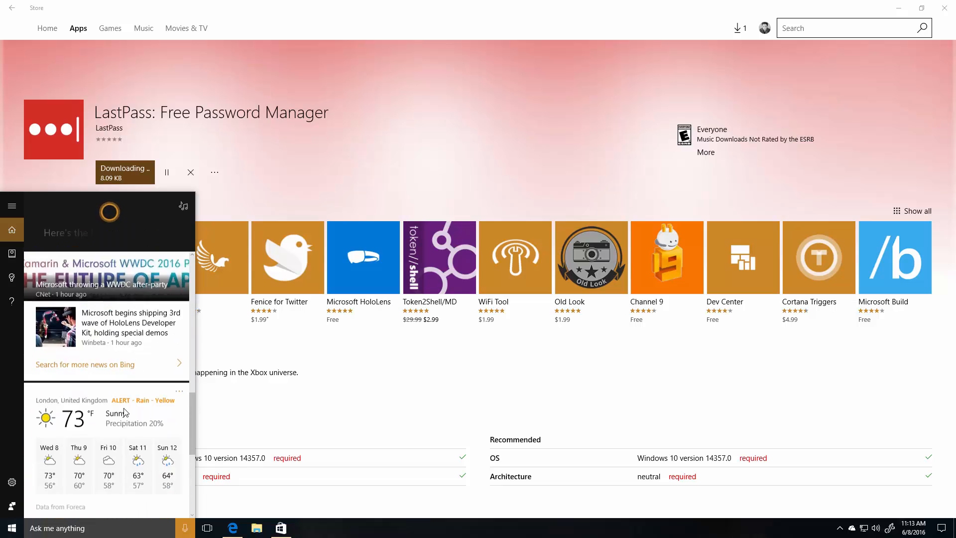
scroll("down", 3)
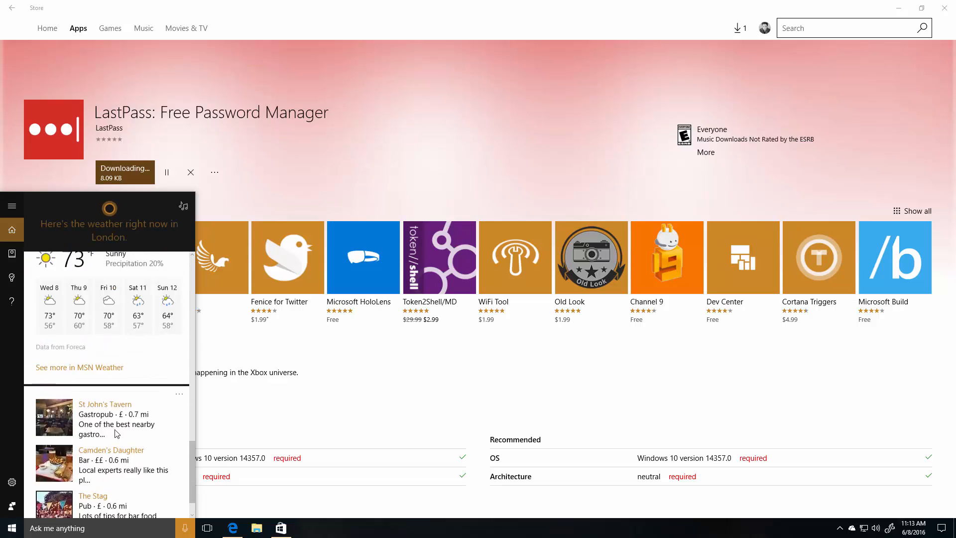
Expand Cortana's navigation menu and return to Cortana Home's suggested questions
left_click(12, 205)
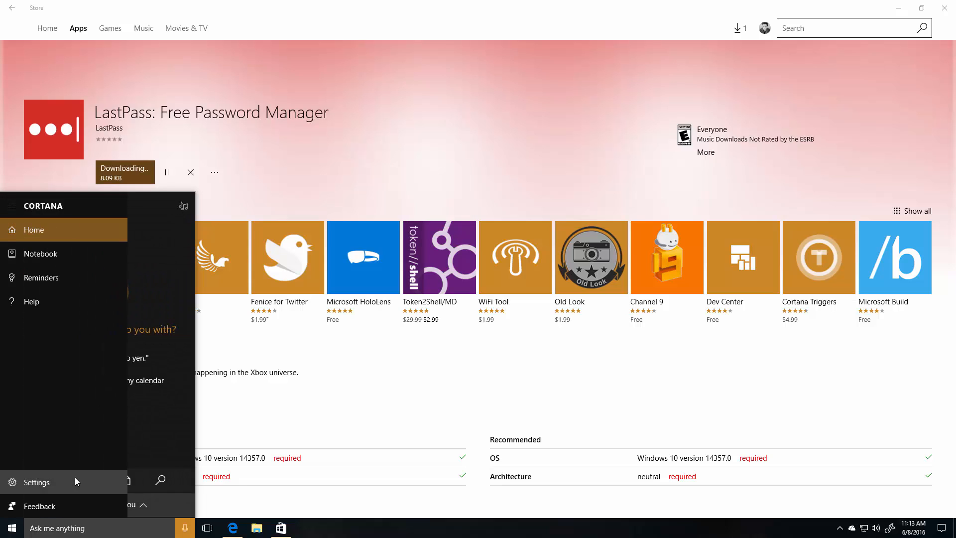
left_click(36, 482)
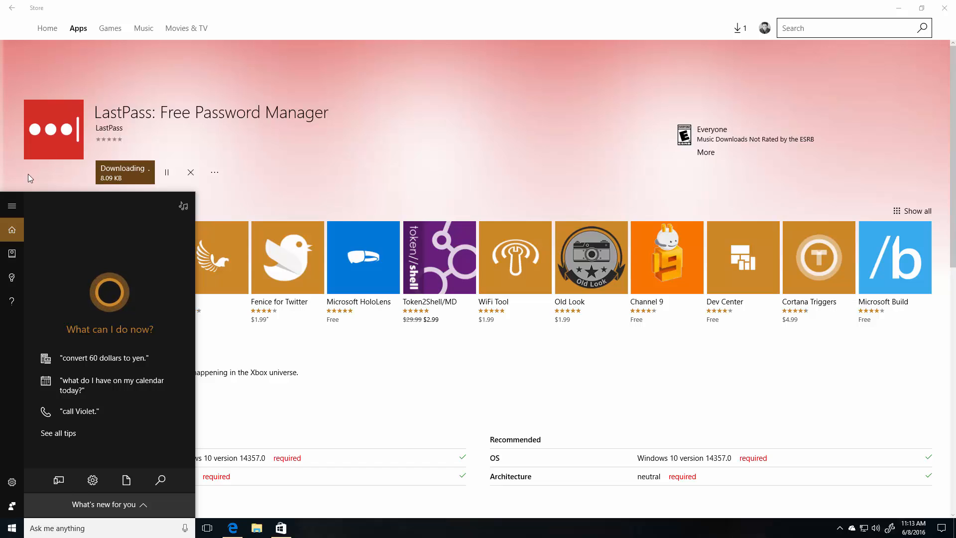
Revisit Token2Shell/MD's page and the download queue, then close the Store to the desktop
left_click(438, 257)
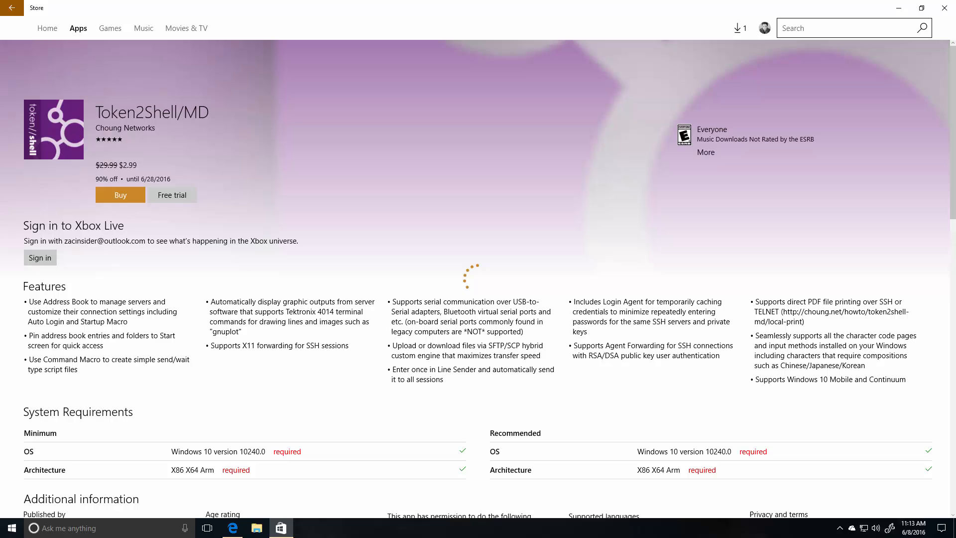
left_click(739, 28)
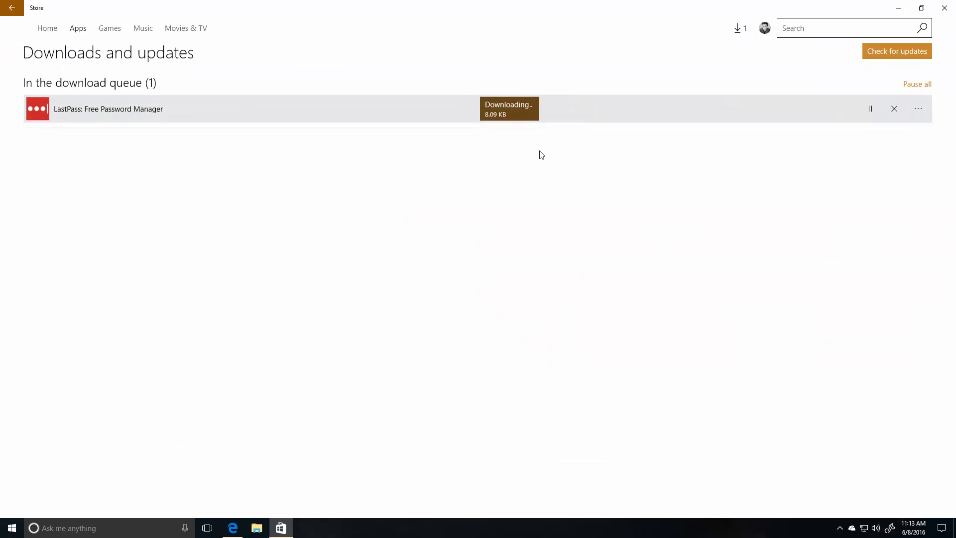
left_click(108, 108)
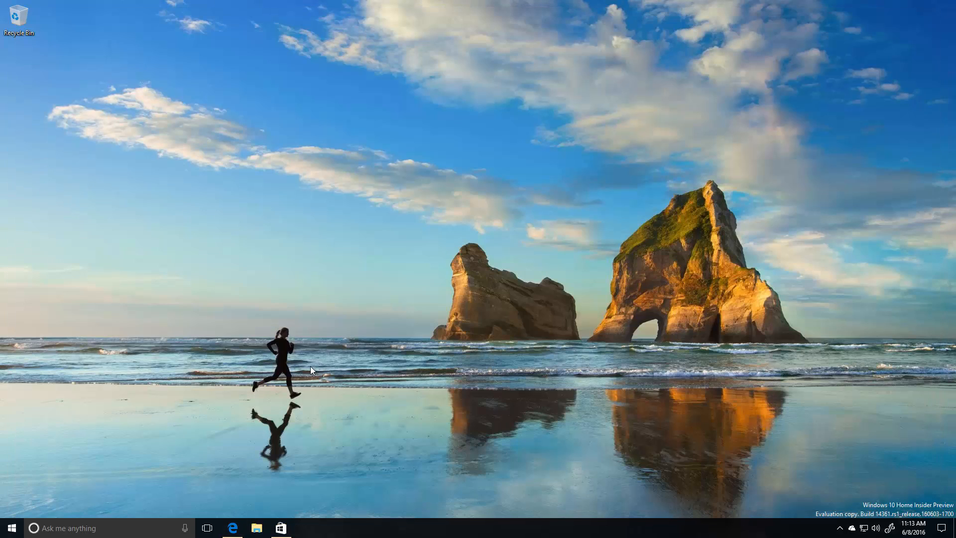
left_click(10, 528)
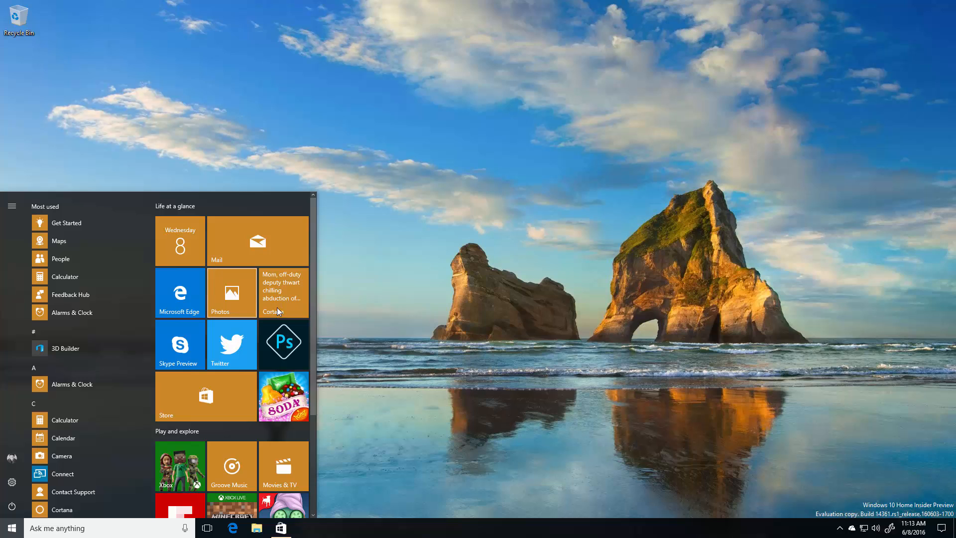
mouse_move(675, 346)
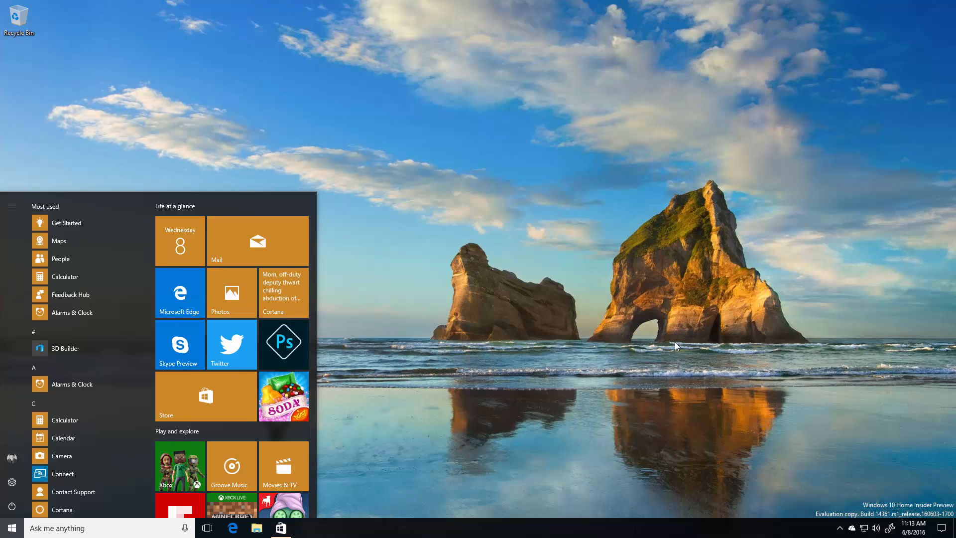
mouse_move(66, 222)
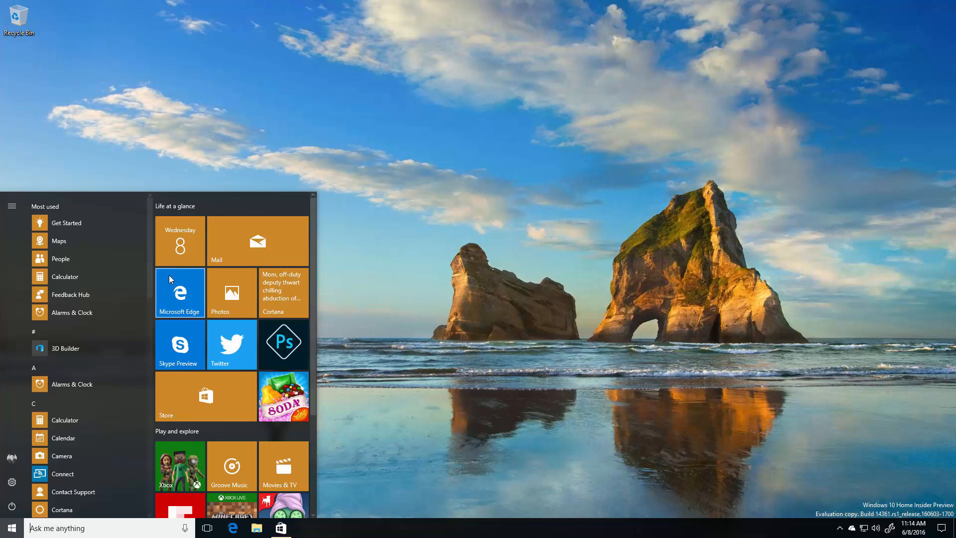
mouse_move(151, 278)
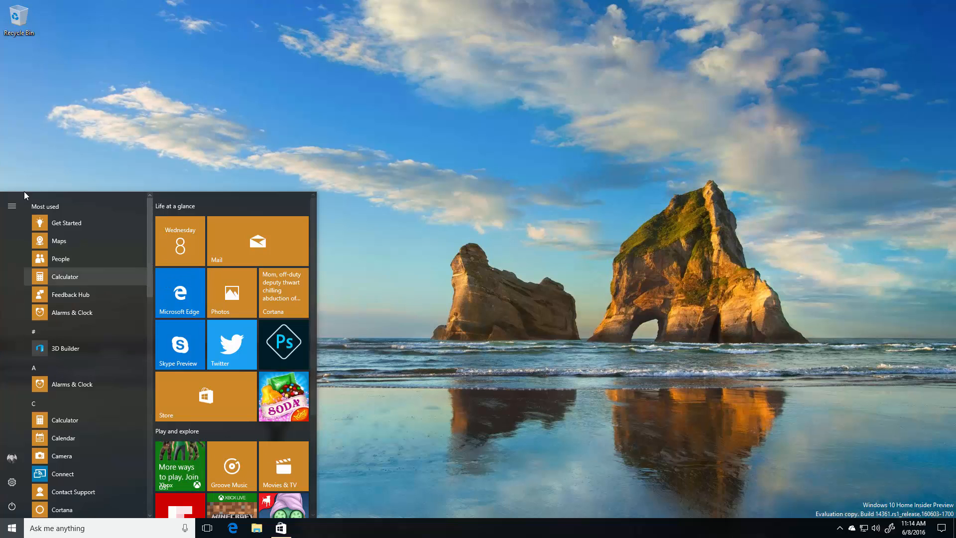
mouse_move(91, 190)
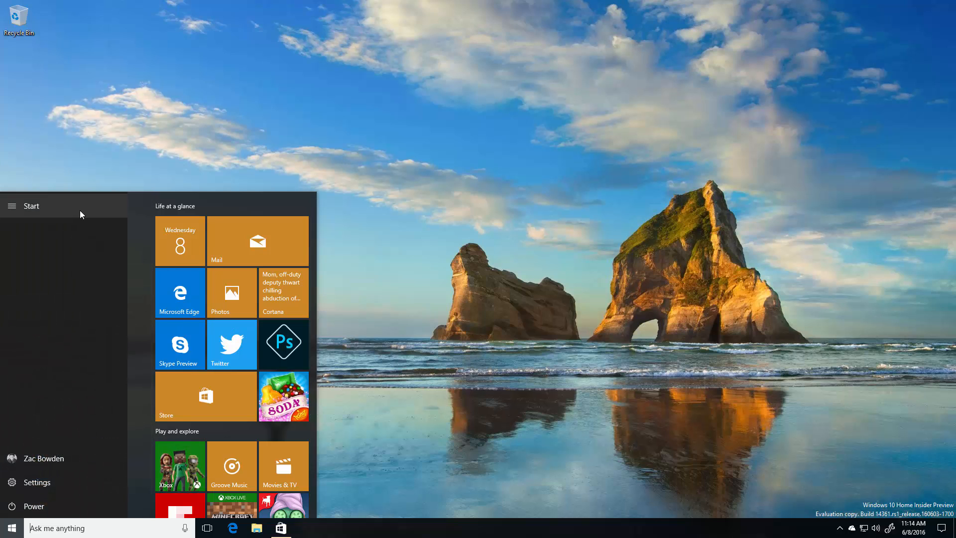
left_click(12, 206)
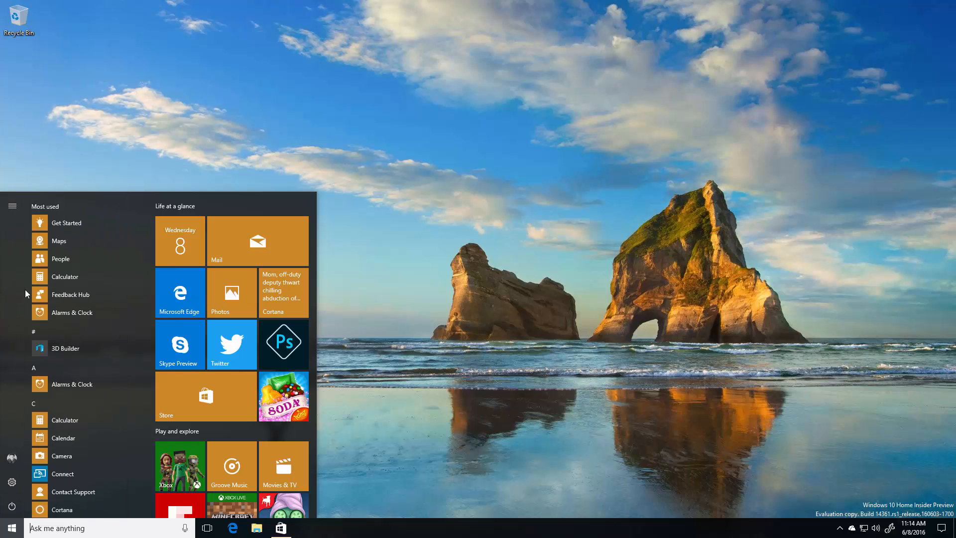
mouse_move(333, 324)
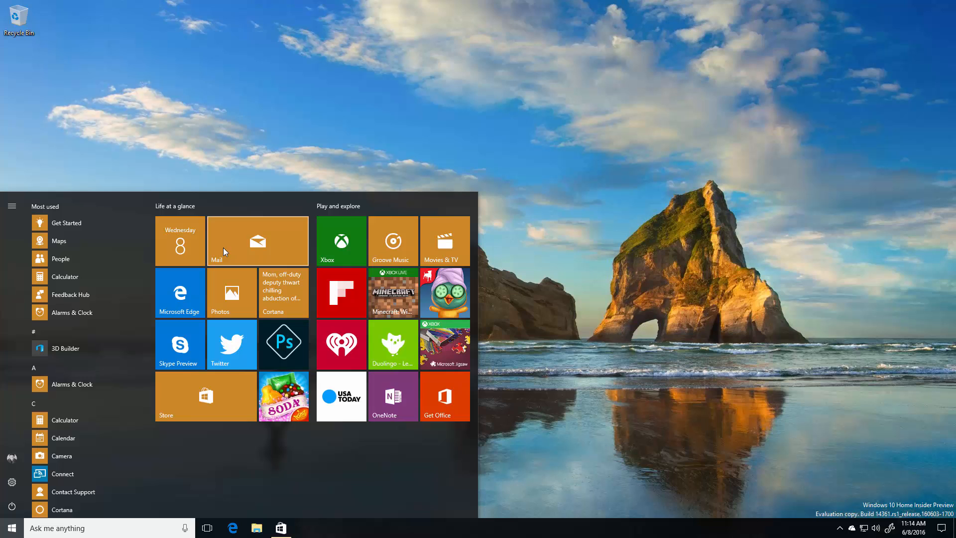
mouse_move(482, 353)
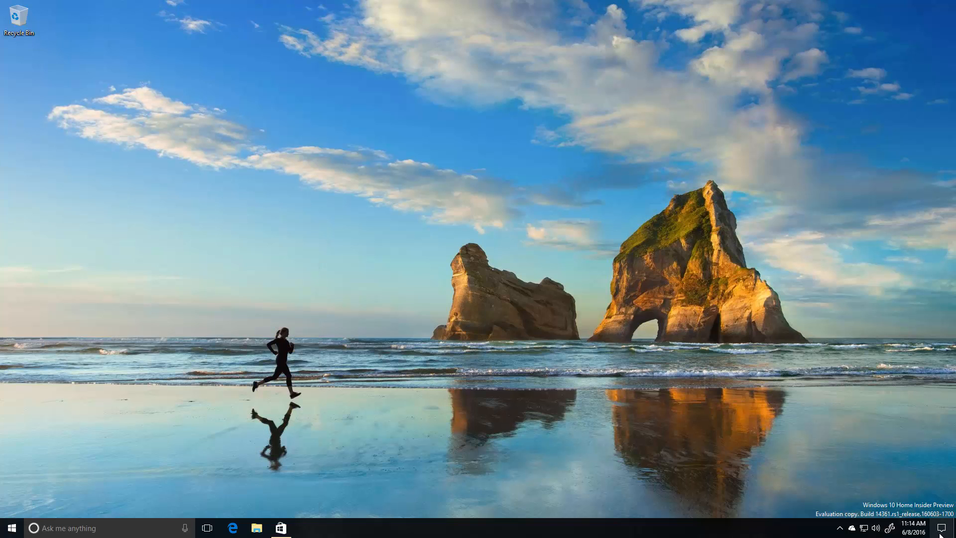
left_click(932, 528)
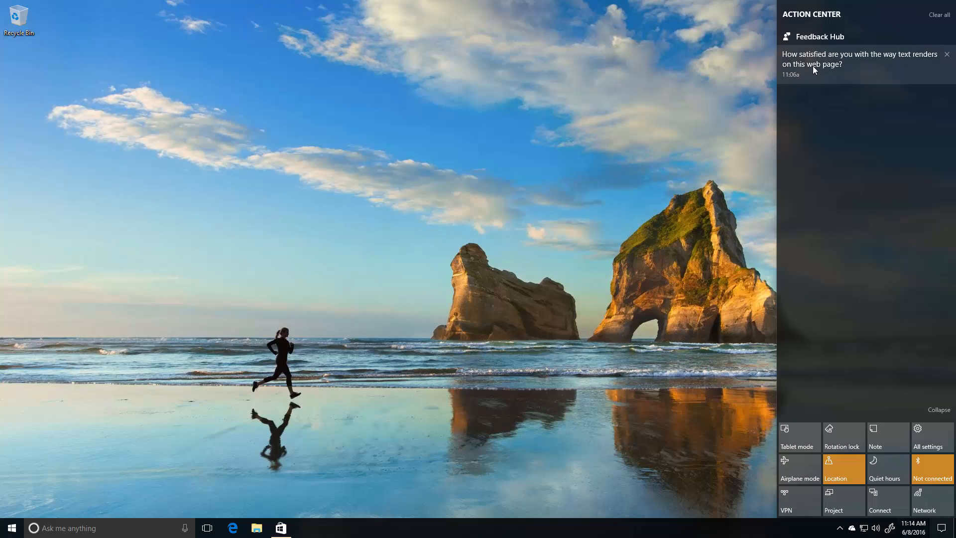
left_click(939, 409)
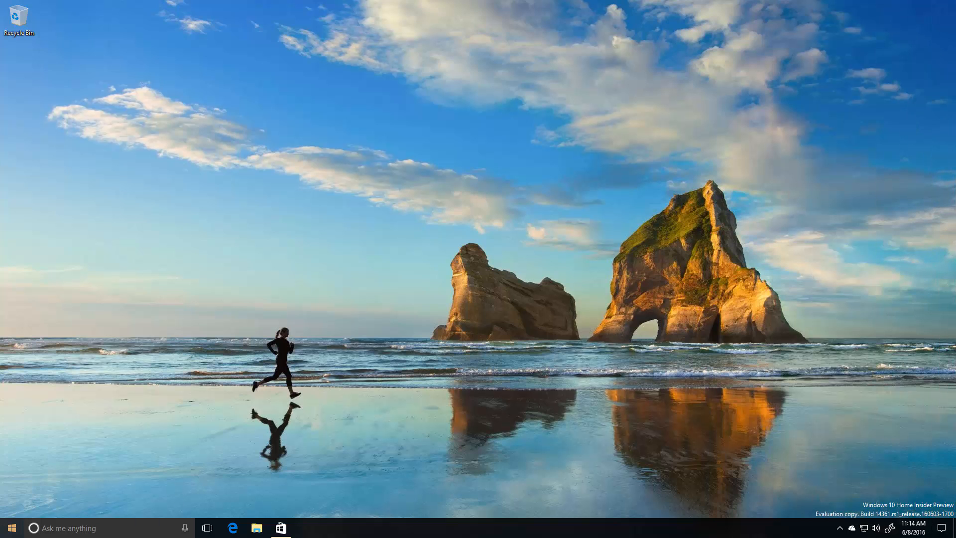
left_click(280, 527)
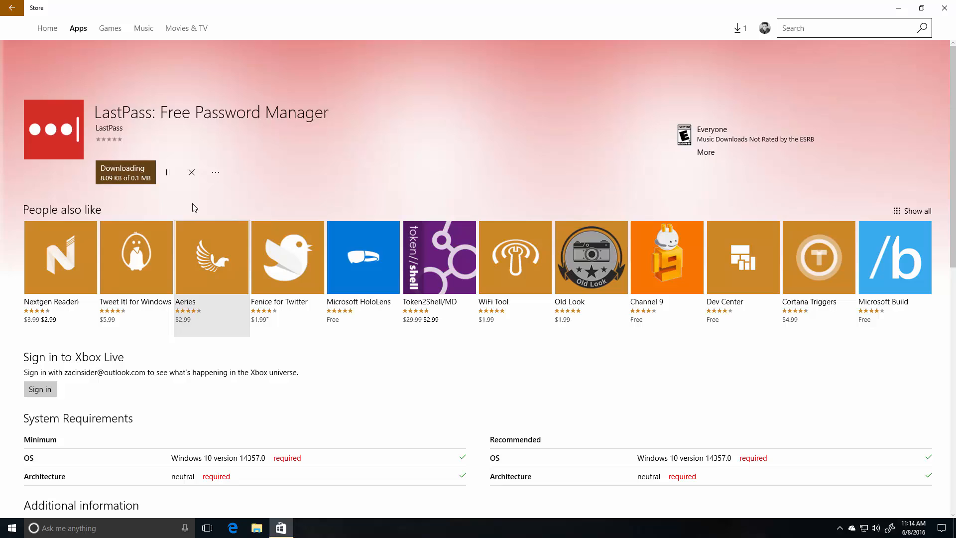
left_click(167, 173)
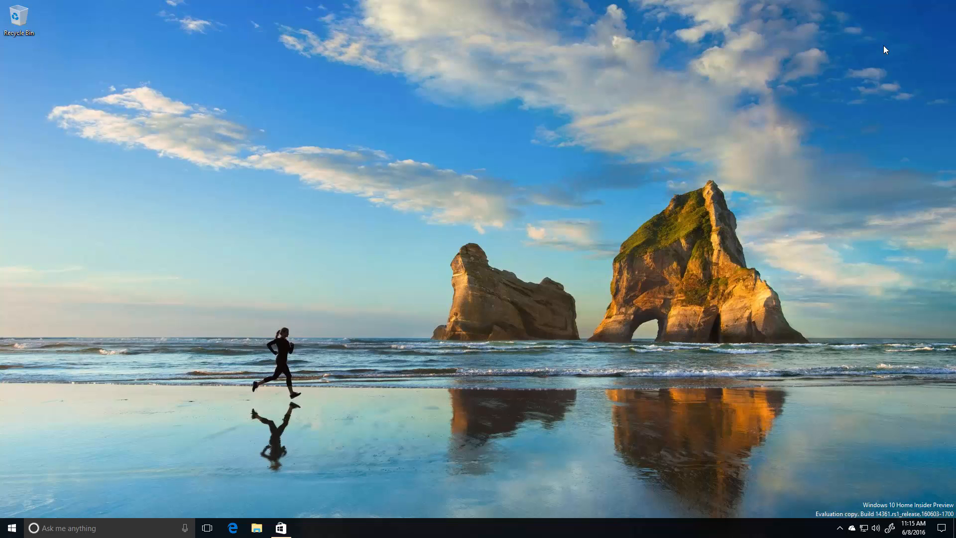
mouse_move(579, 203)
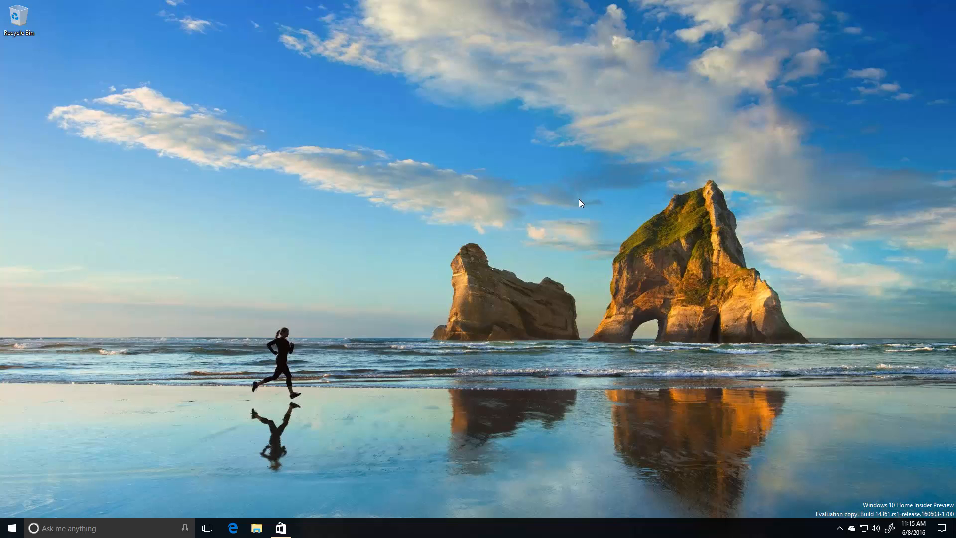
Bring up the Start menu in its narrower single-column layout
left_click(10, 527)
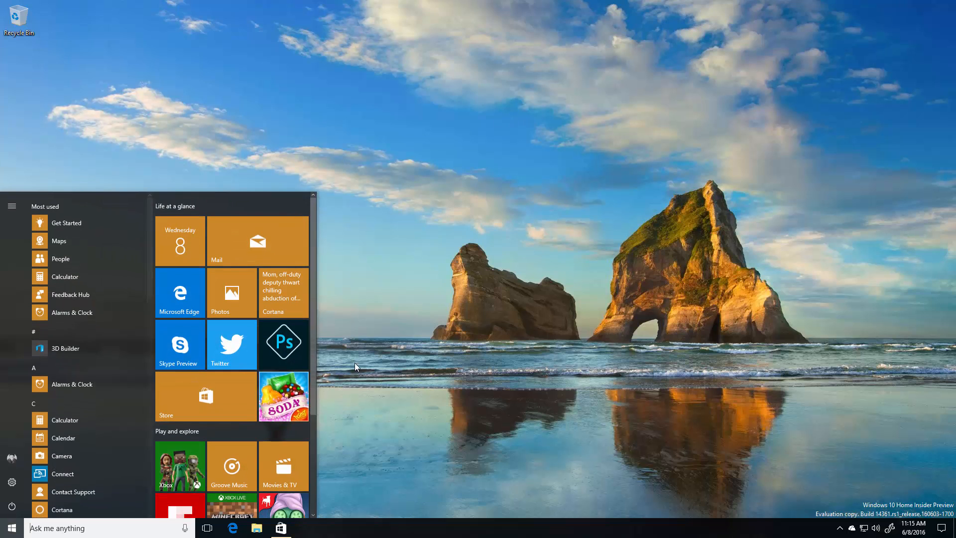